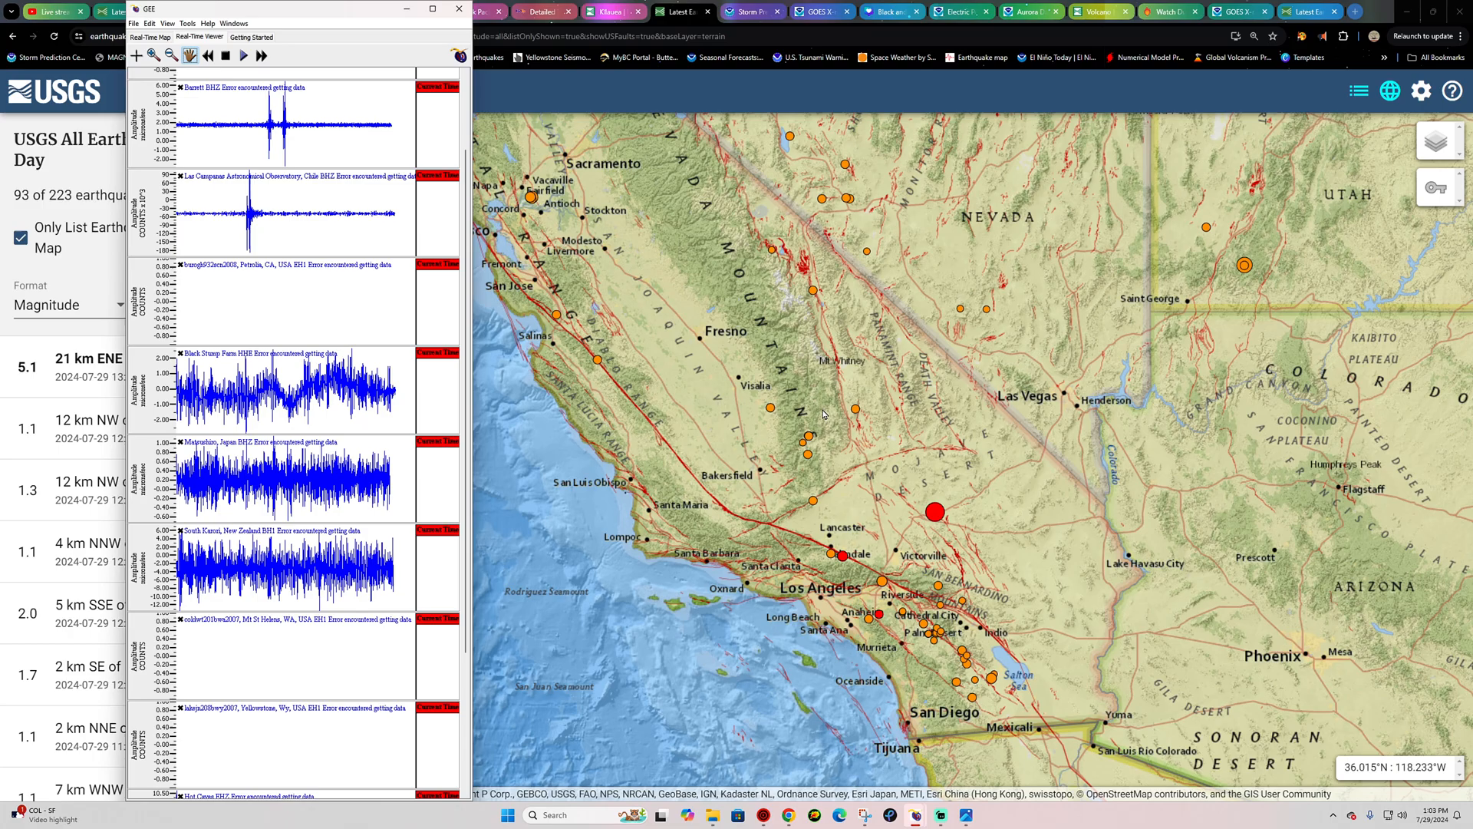
# - Select the M 5.1 quake 21 km ENE of Barstow from the list to show its map popup
pyautogui.click(459, 9)
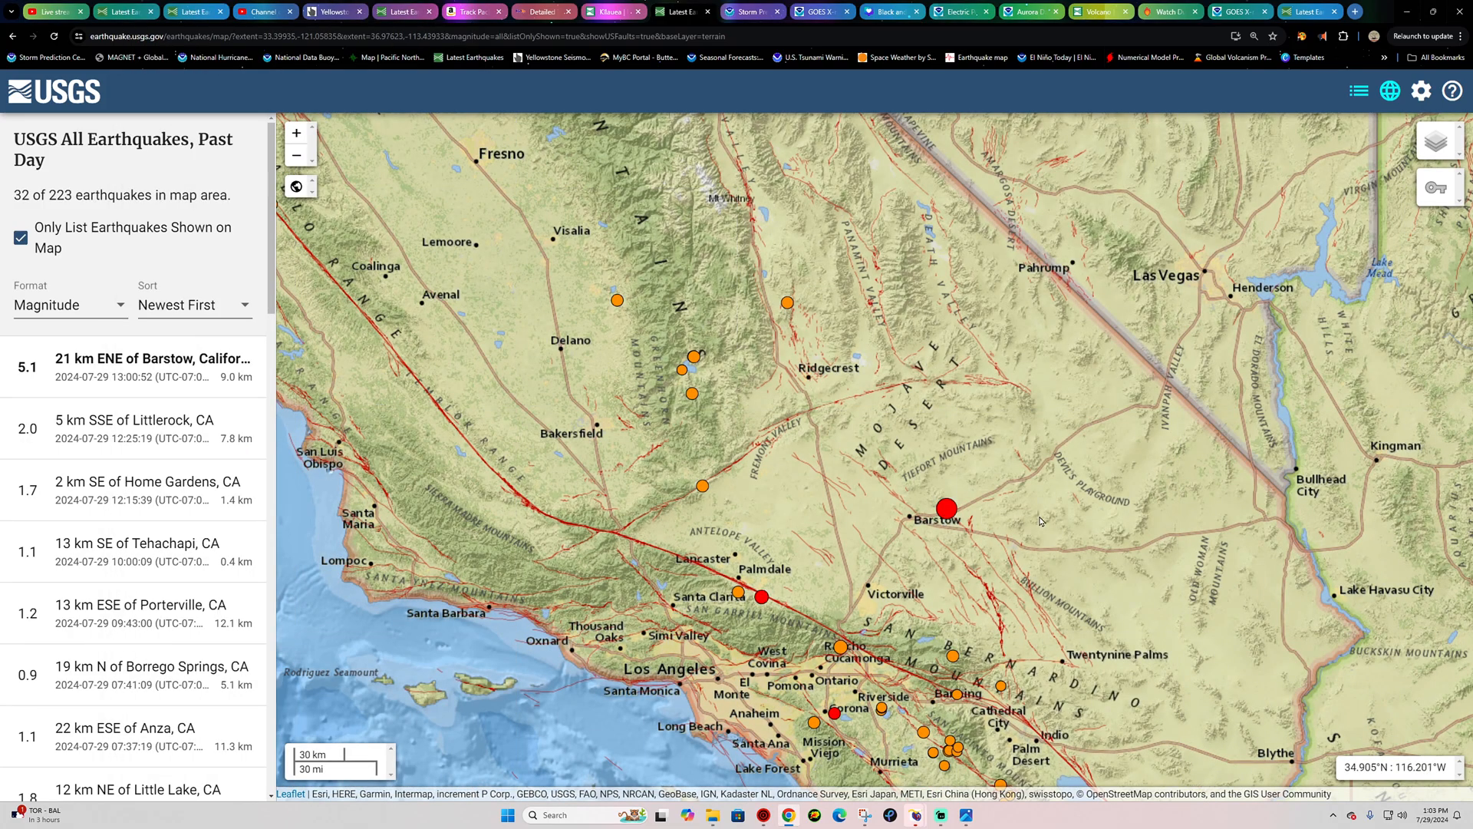
pyautogui.moveTo(949, 505)
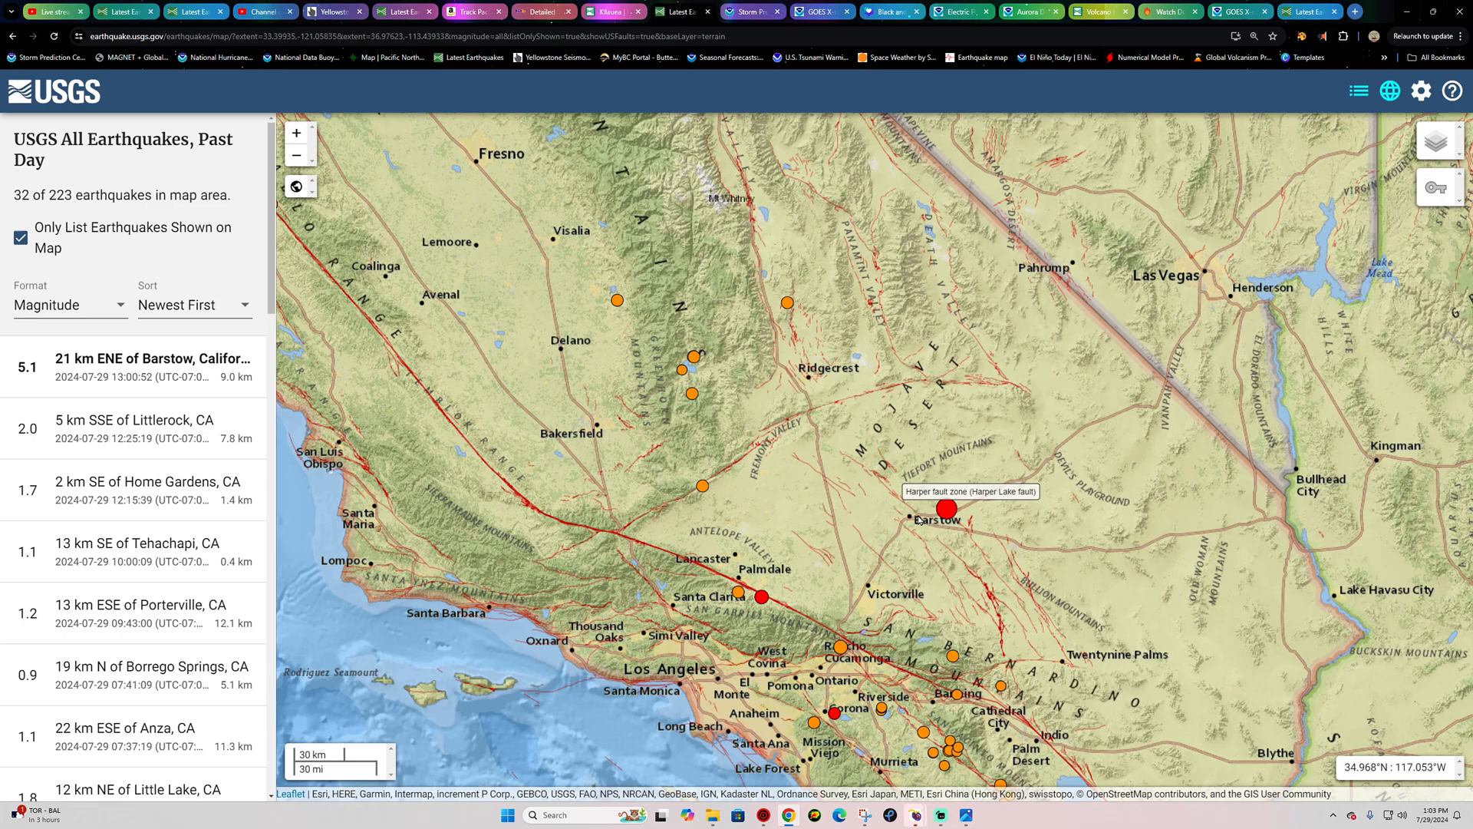
pyautogui.moveTo(964, 383)
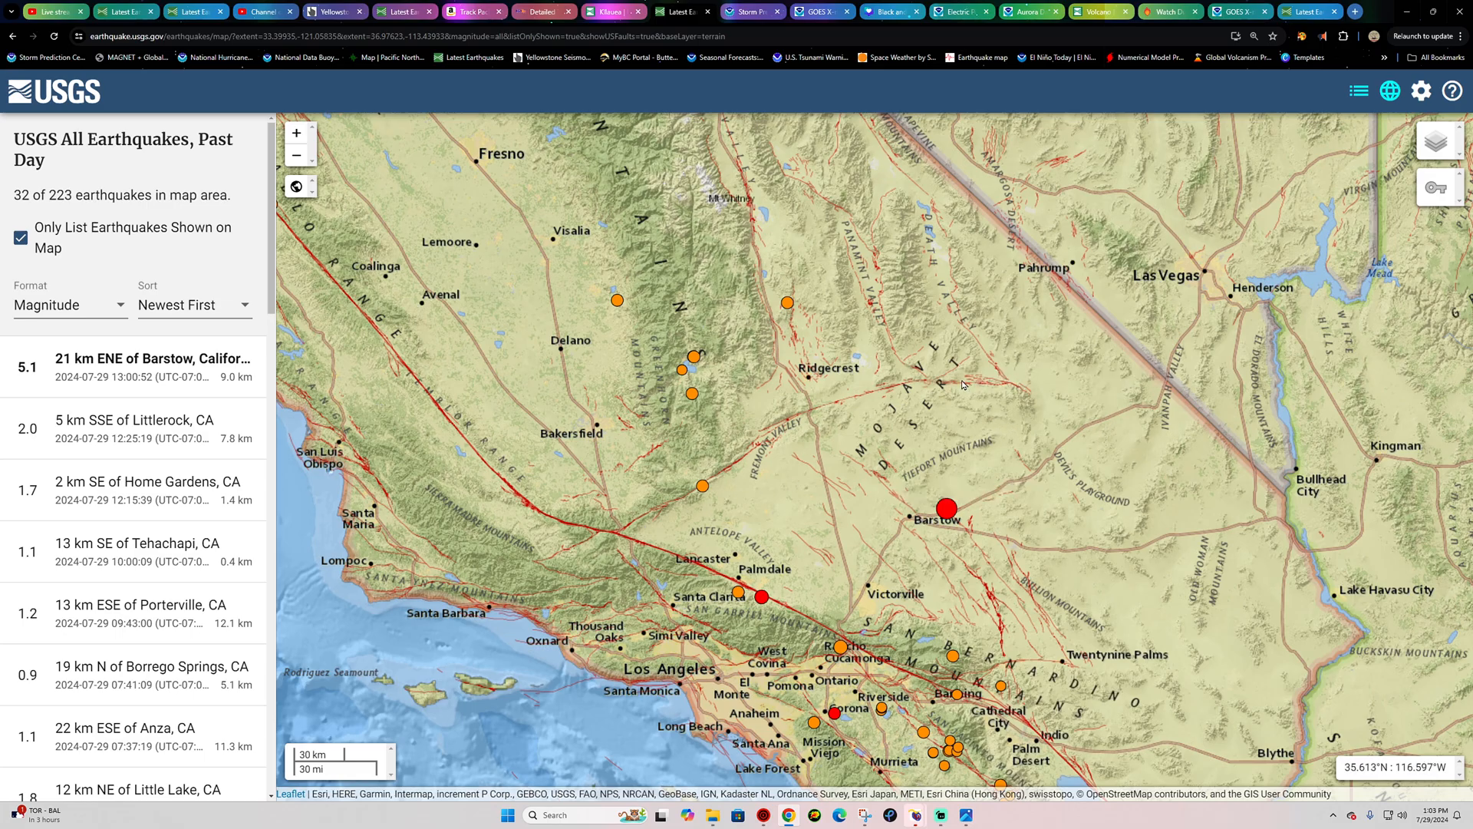
pyautogui.moveTo(614, 537)
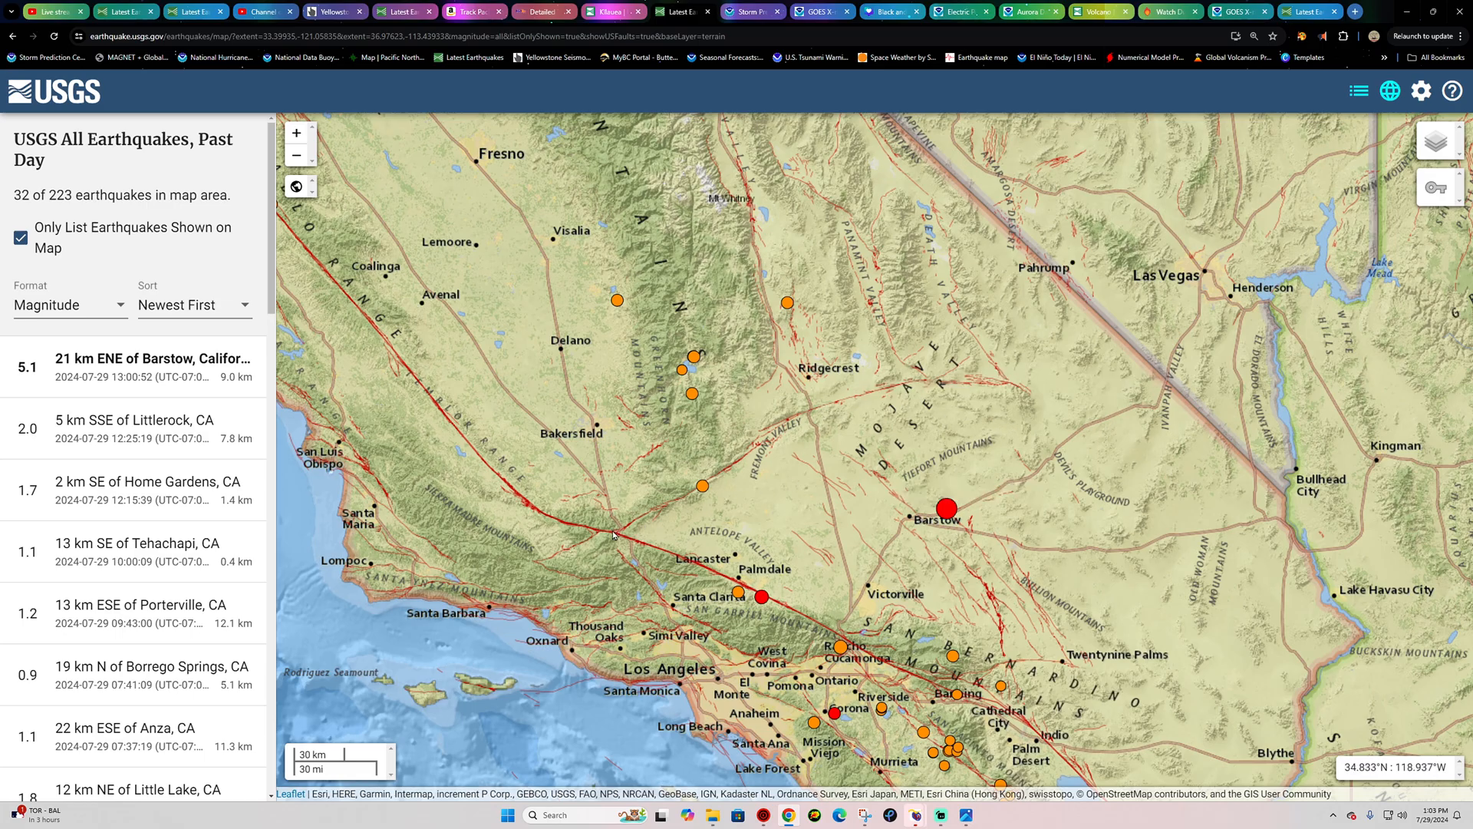
pyautogui.moveTo(691, 568)
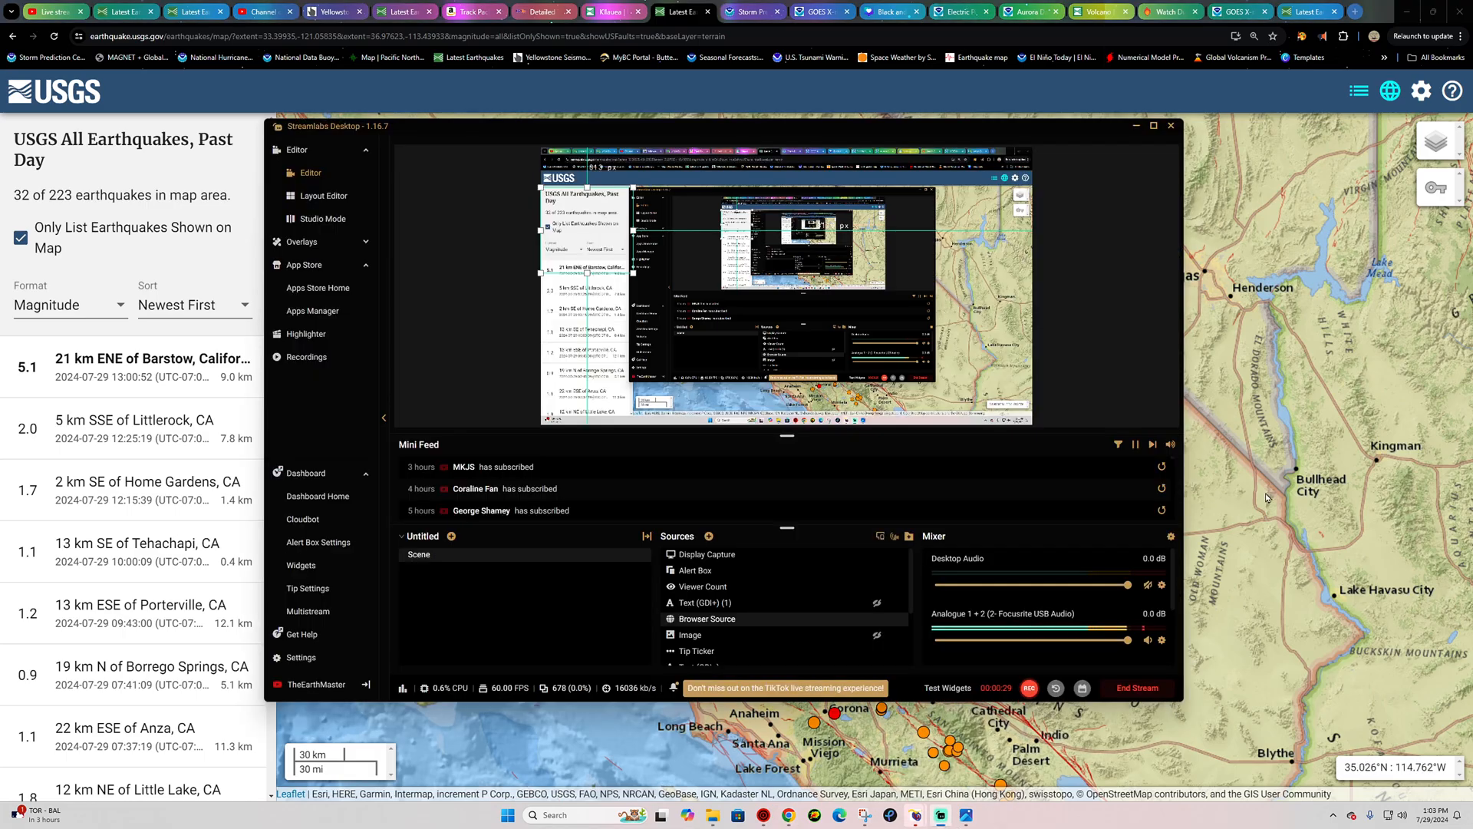
pyautogui.click(154, 366)
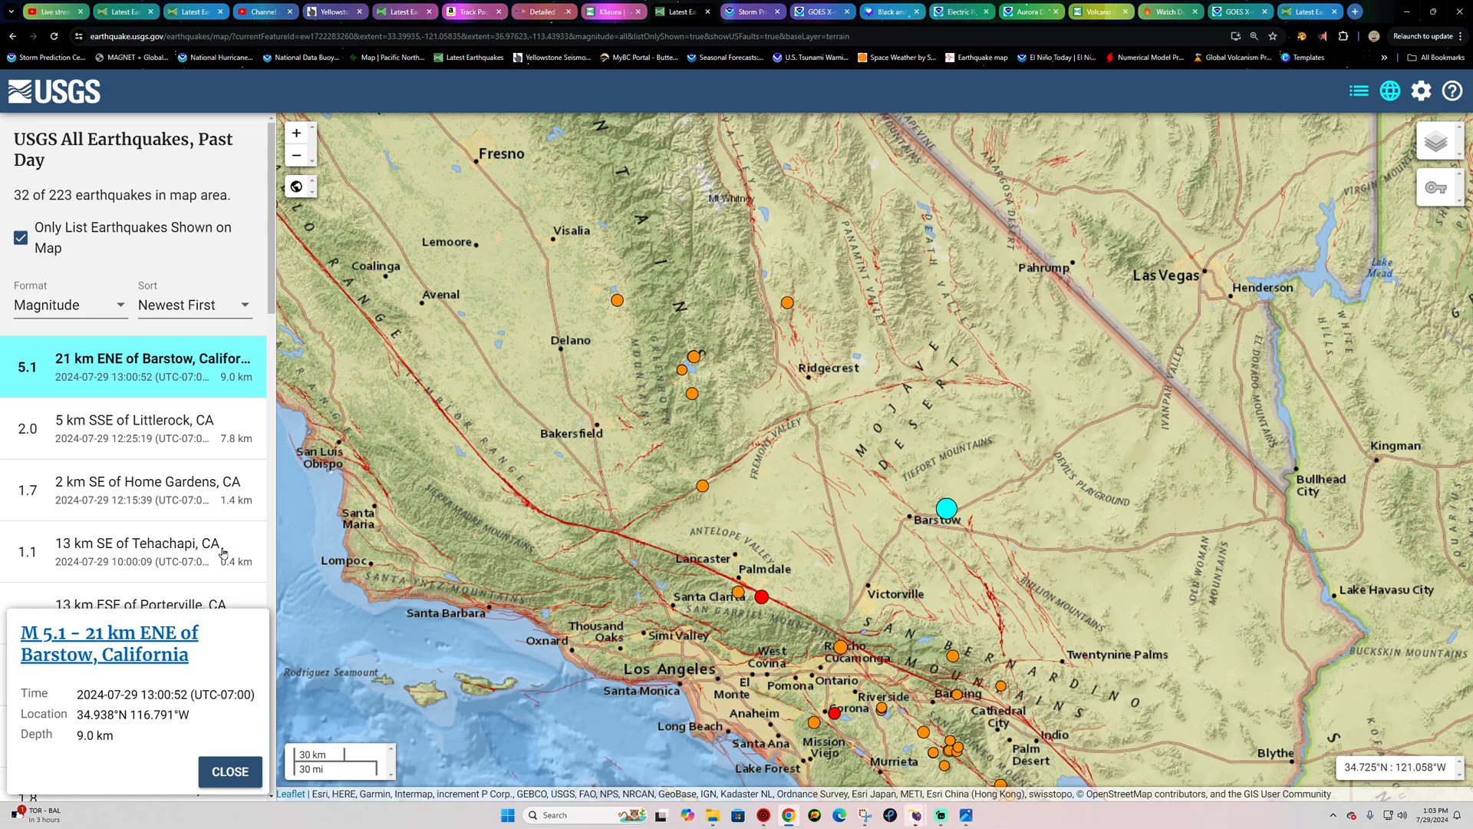
# - Go to the Barstow quake's event page and its Waveforms section with IRIS data links
pyautogui.click(108, 632)
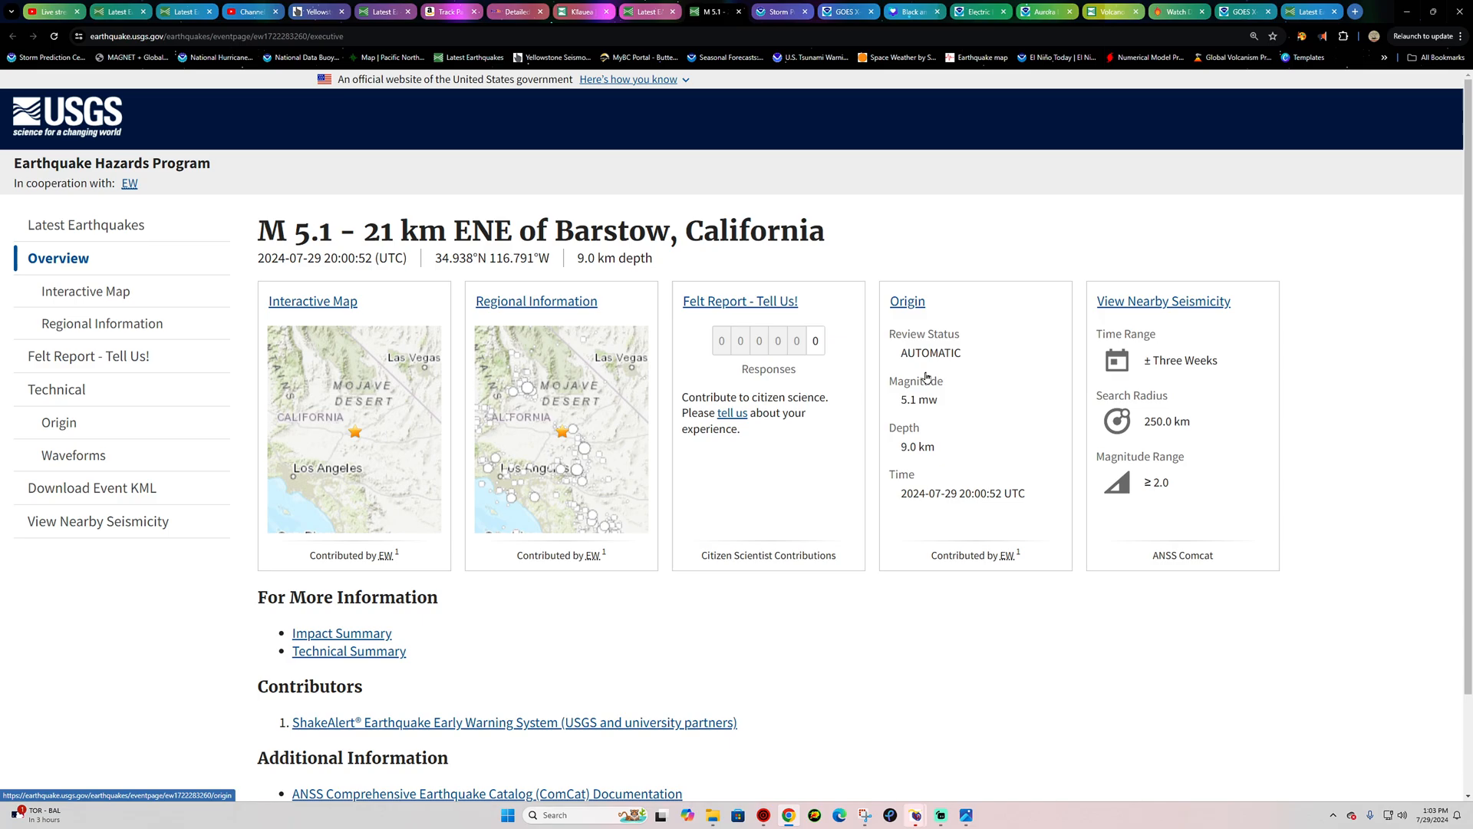
pyautogui.moveTo(927, 353)
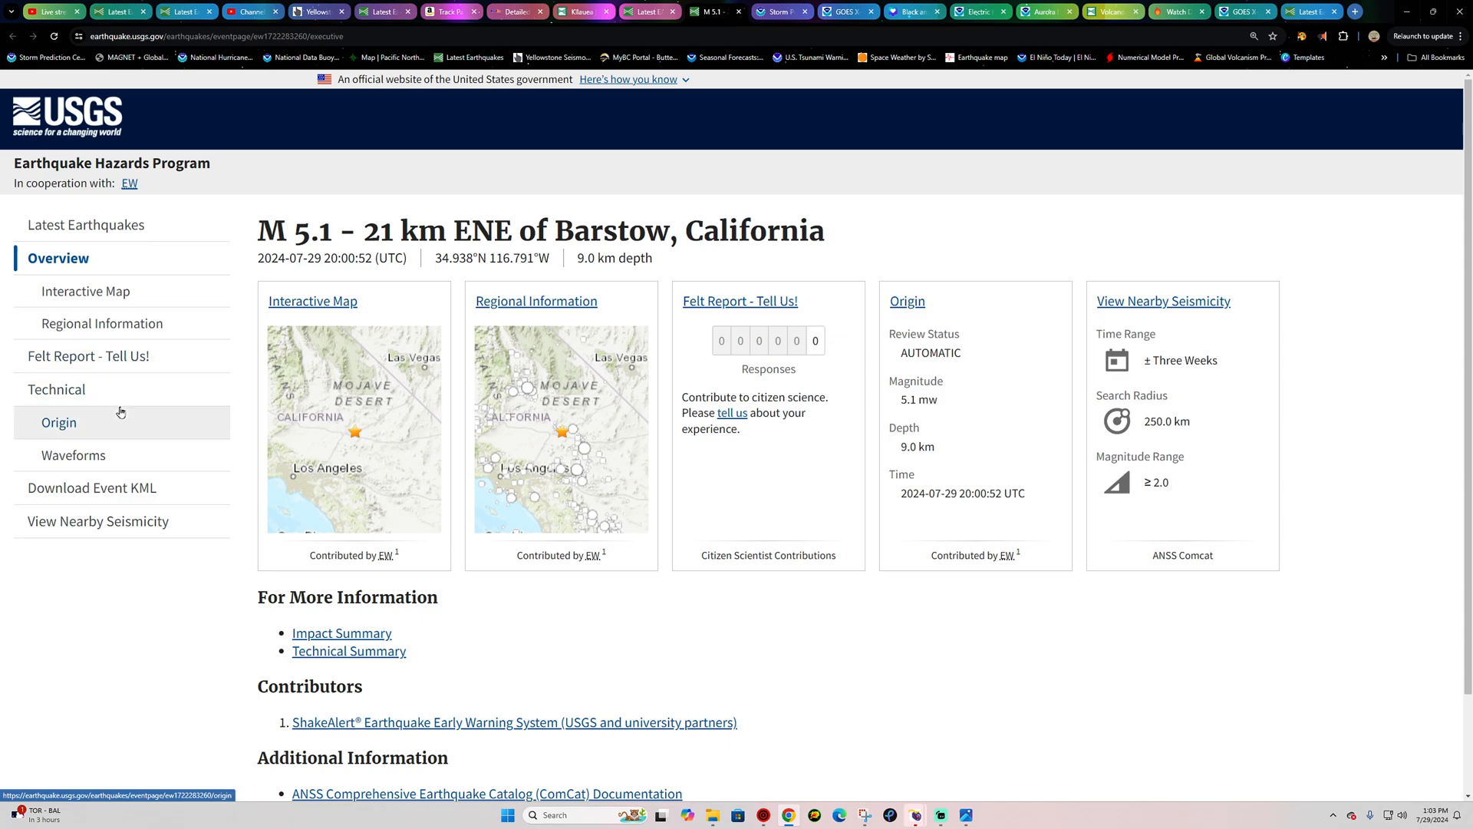
pyautogui.moveTo(76, 463)
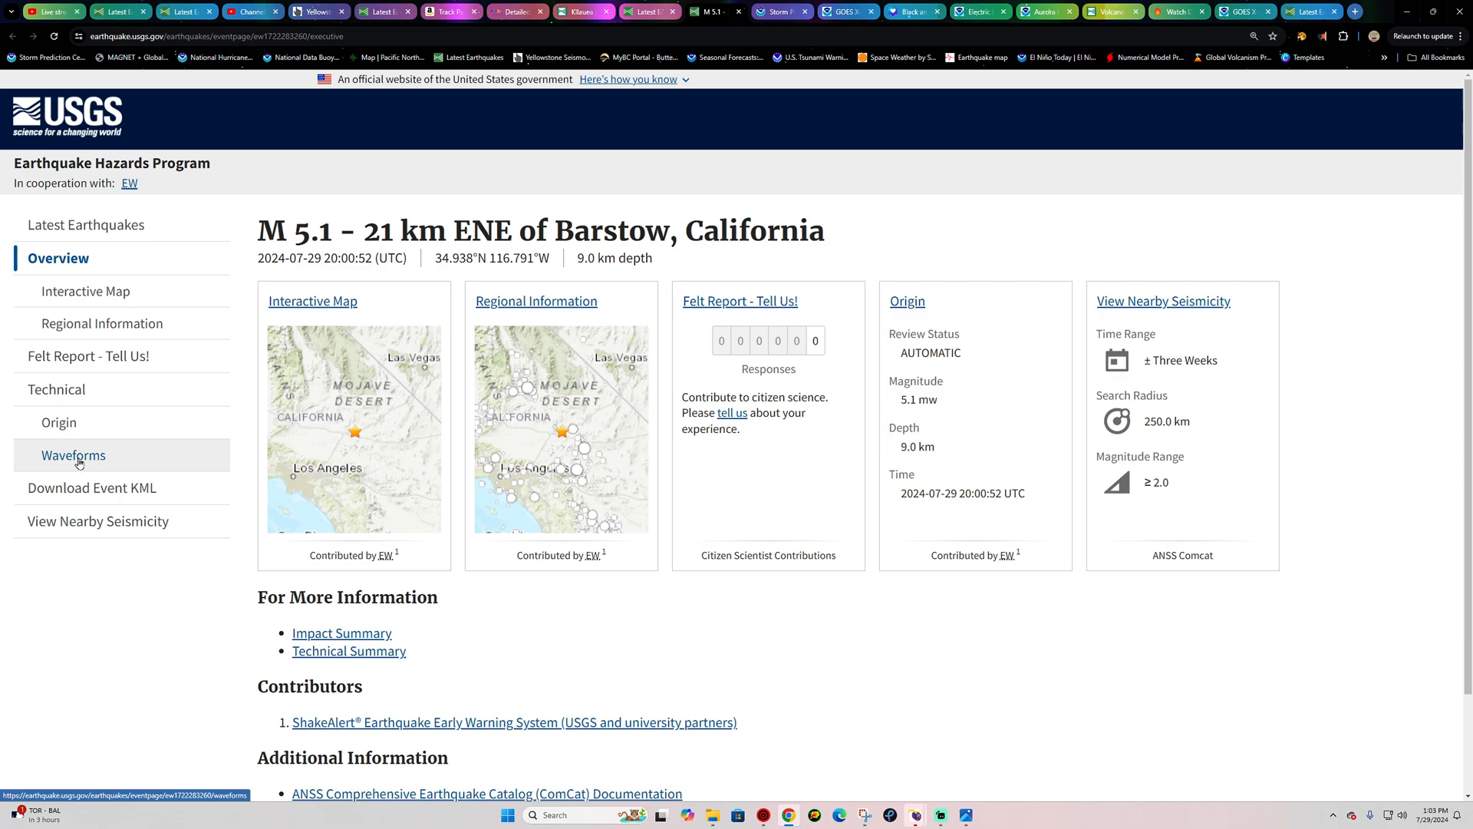
pyautogui.click(74, 454)
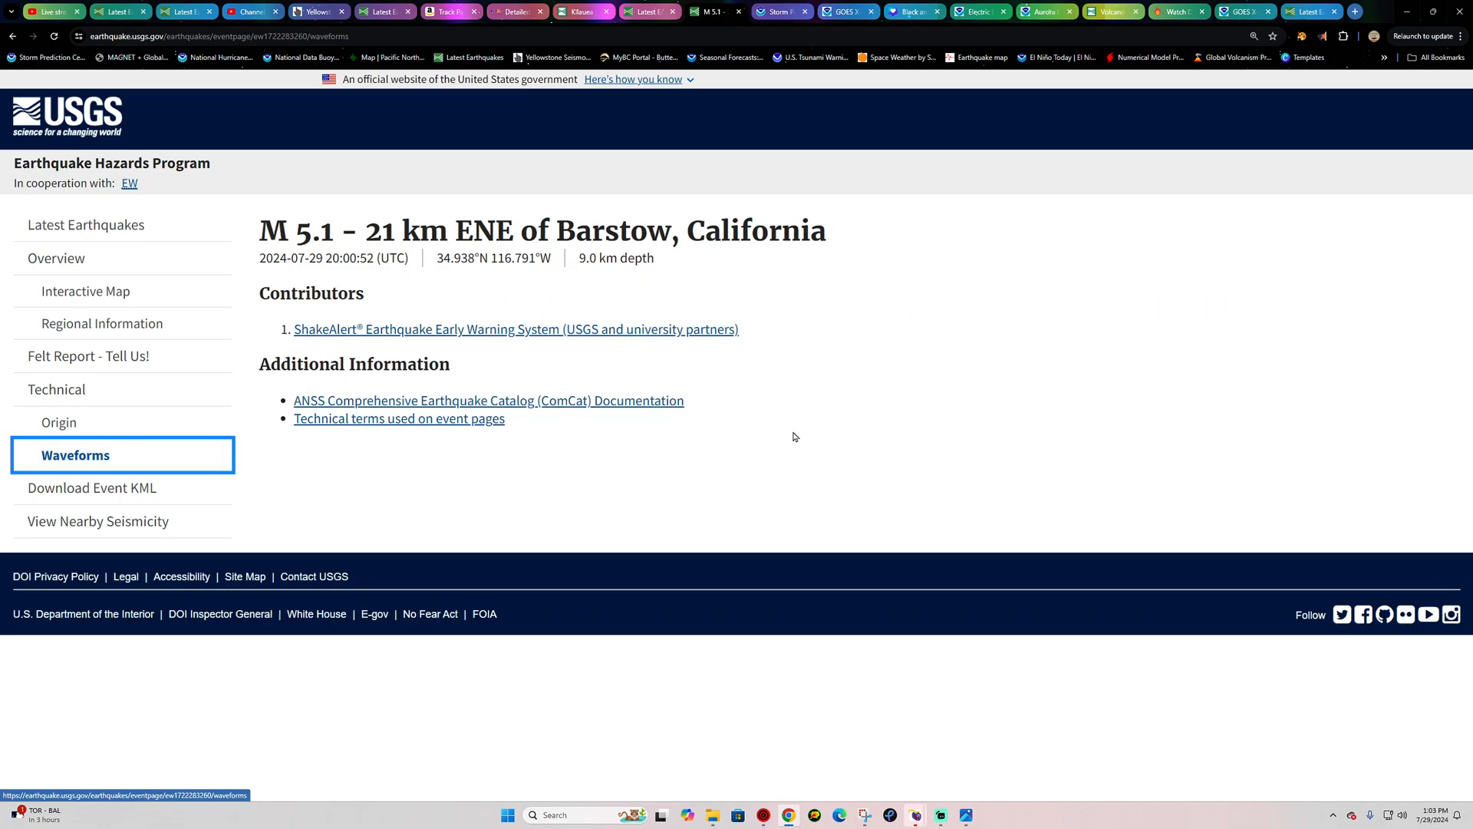
pyautogui.click(75, 454)
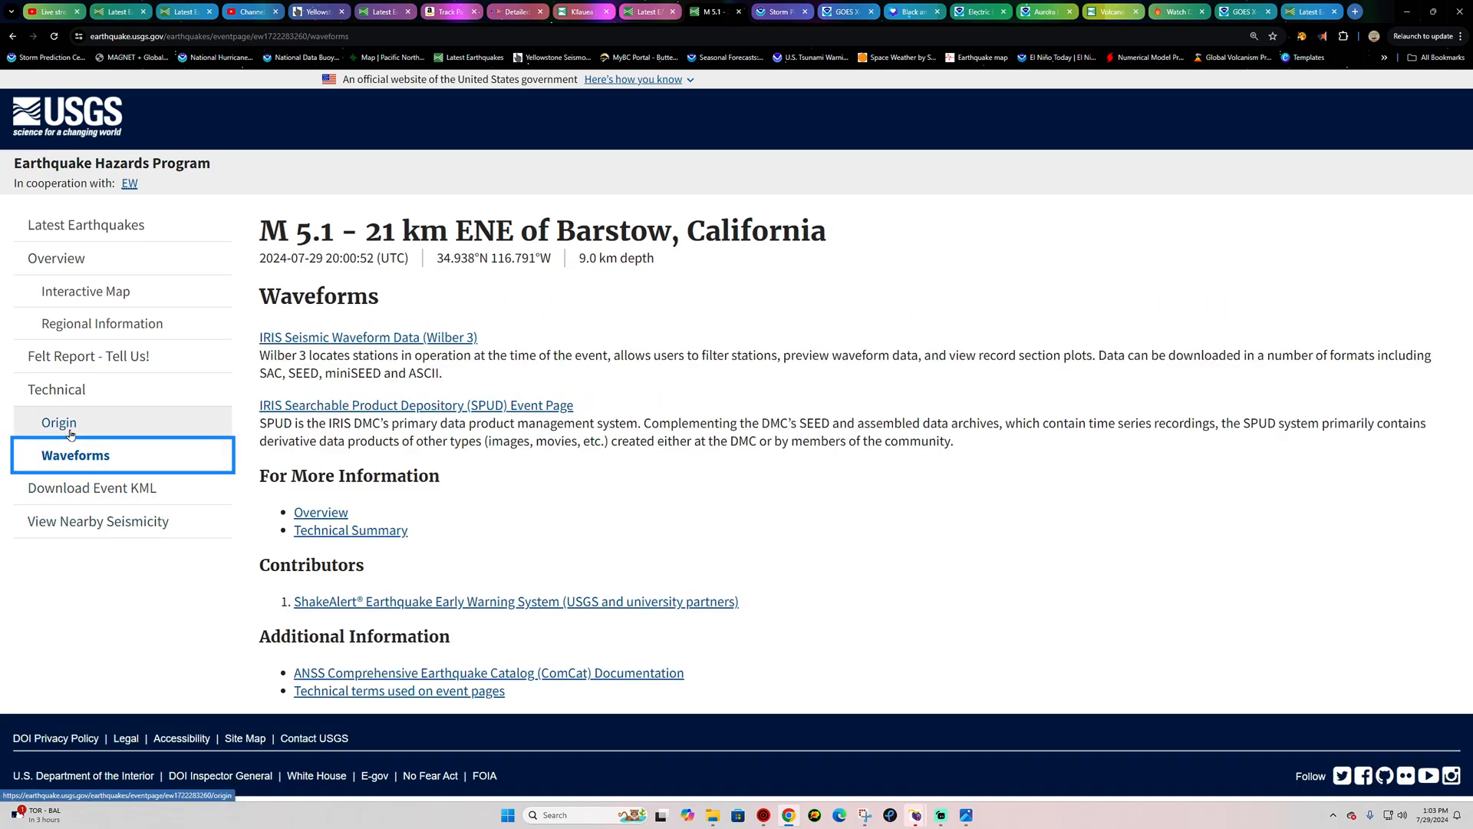
# - Show the Origin magnitudes (Mw 5.1, 28 stations), expanding Downloads and checking Details along the way
pyautogui.click(59, 422)
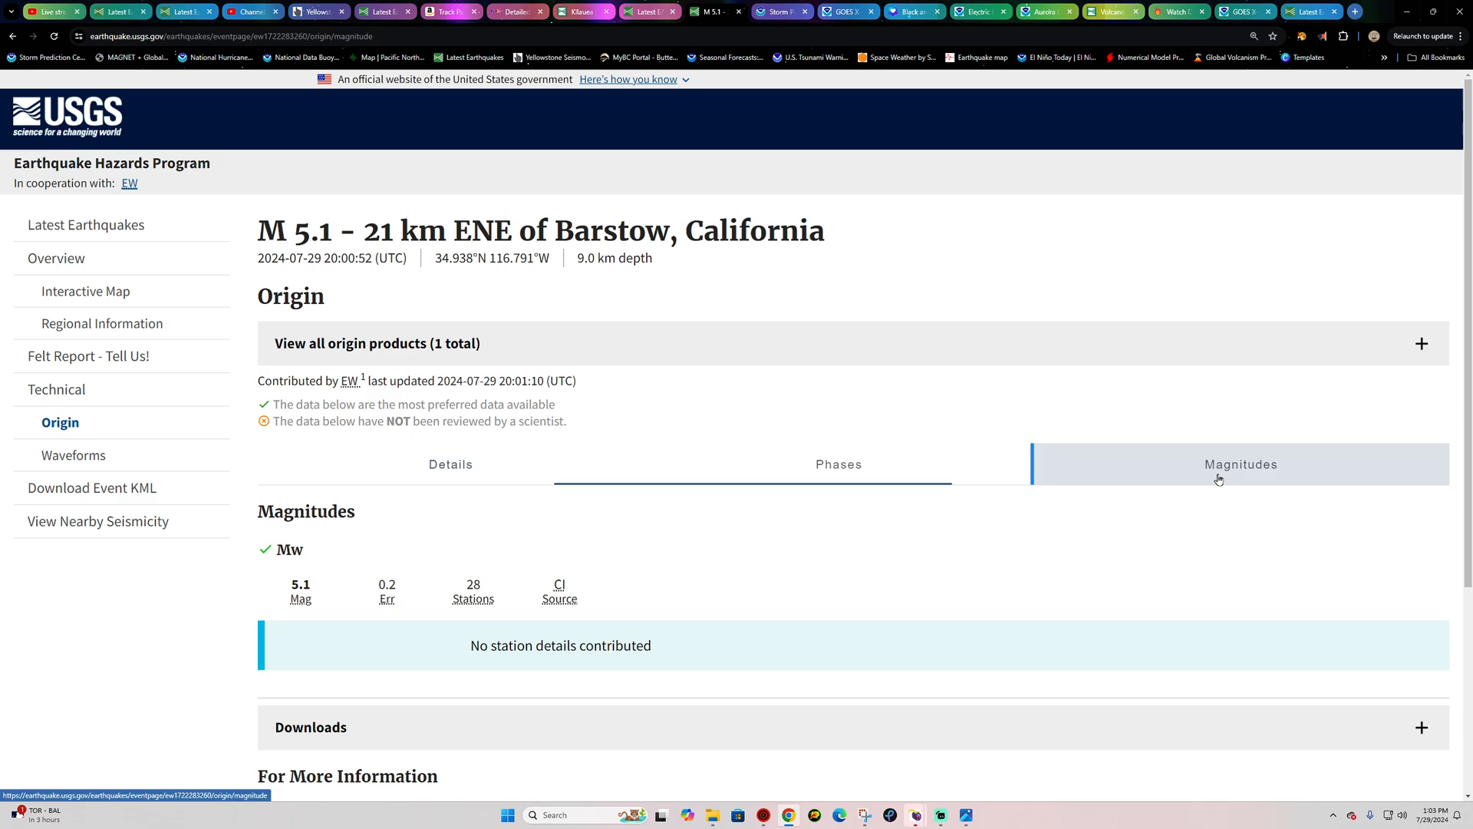
pyautogui.scroll(-3)
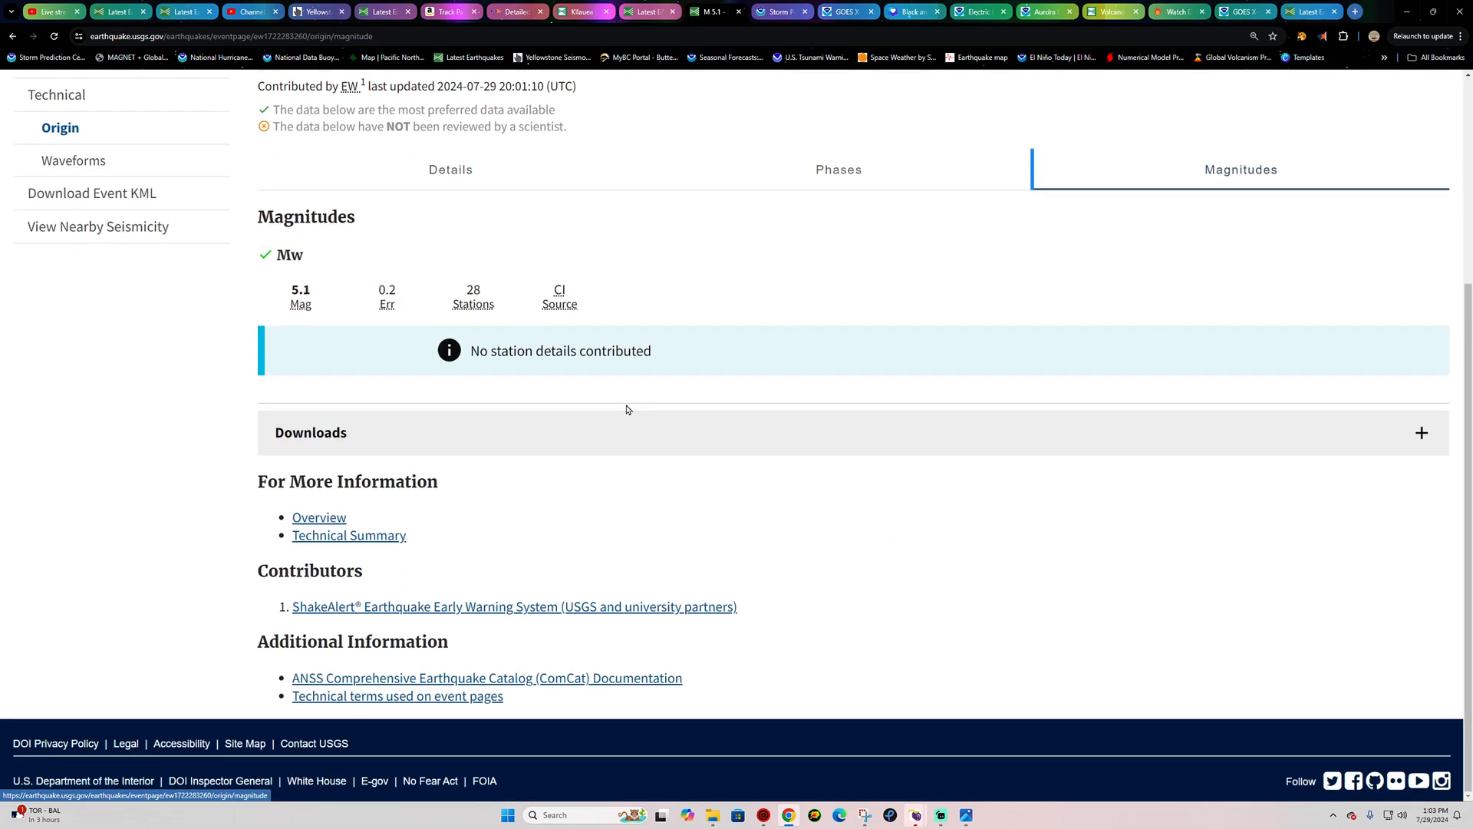
pyautogui.moveTo(566, 350)
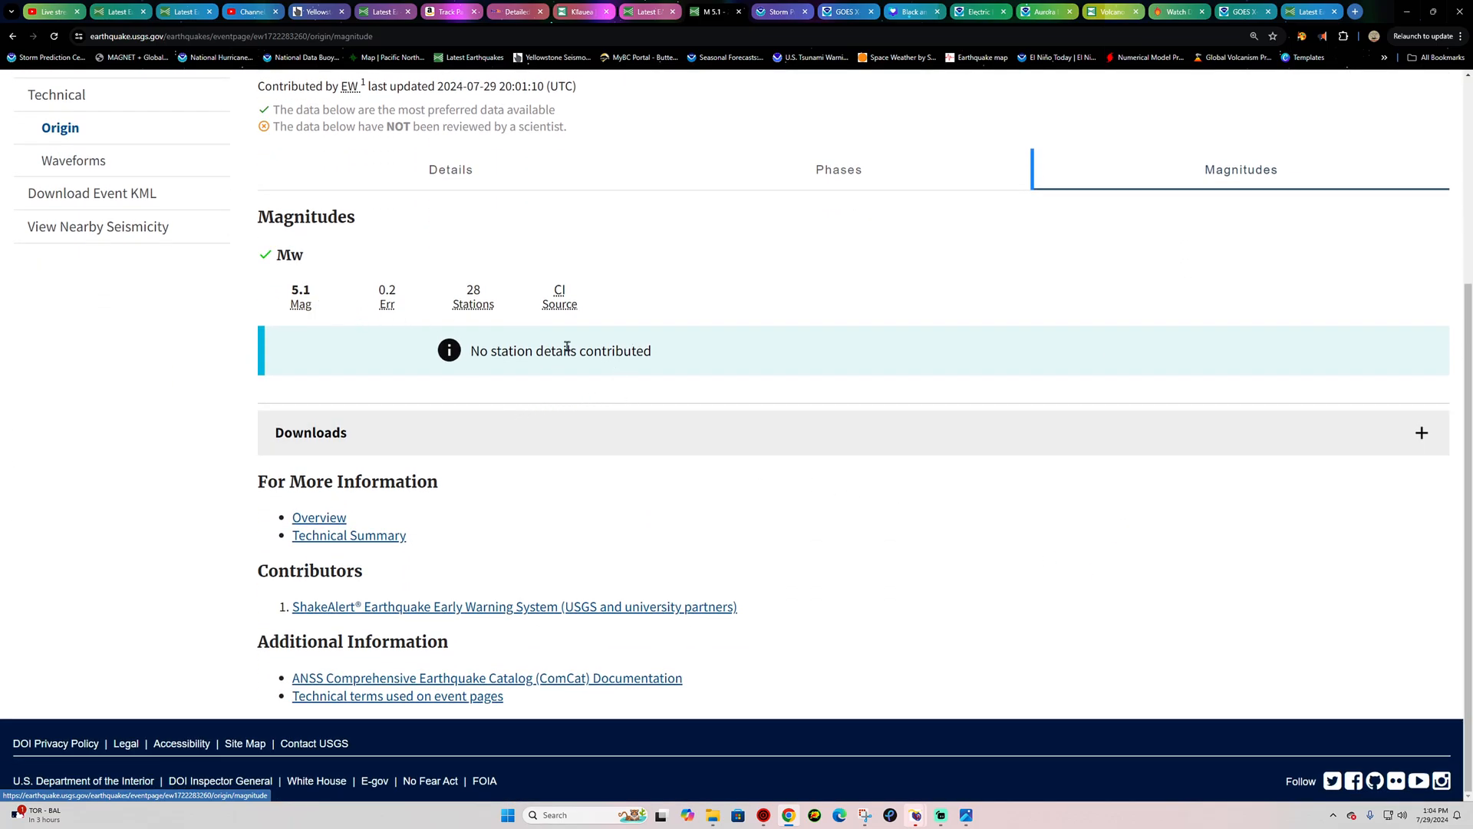
pyautogui.moveTo(654, 419)
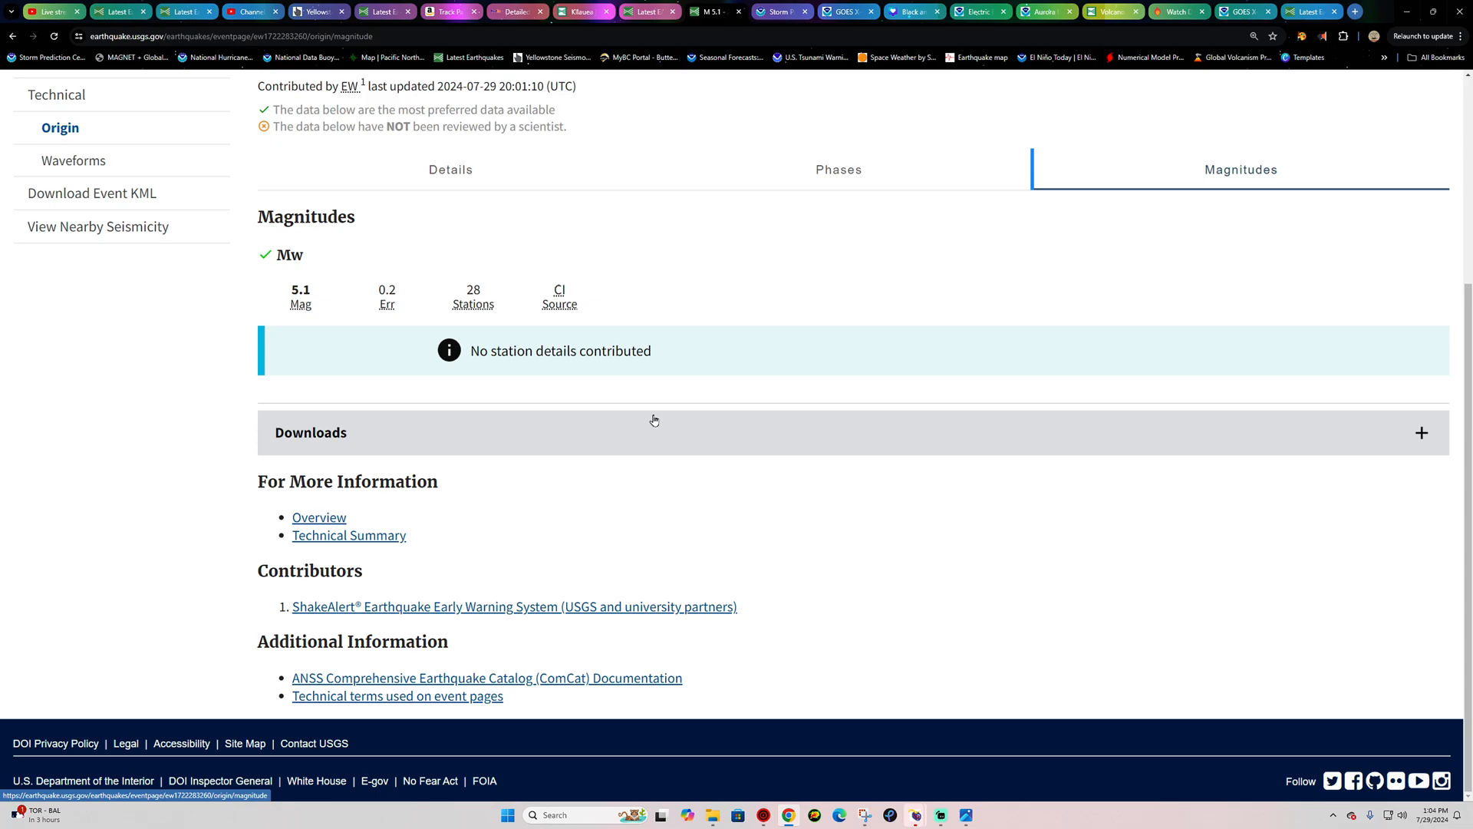
pyautogui.click(654, 419)
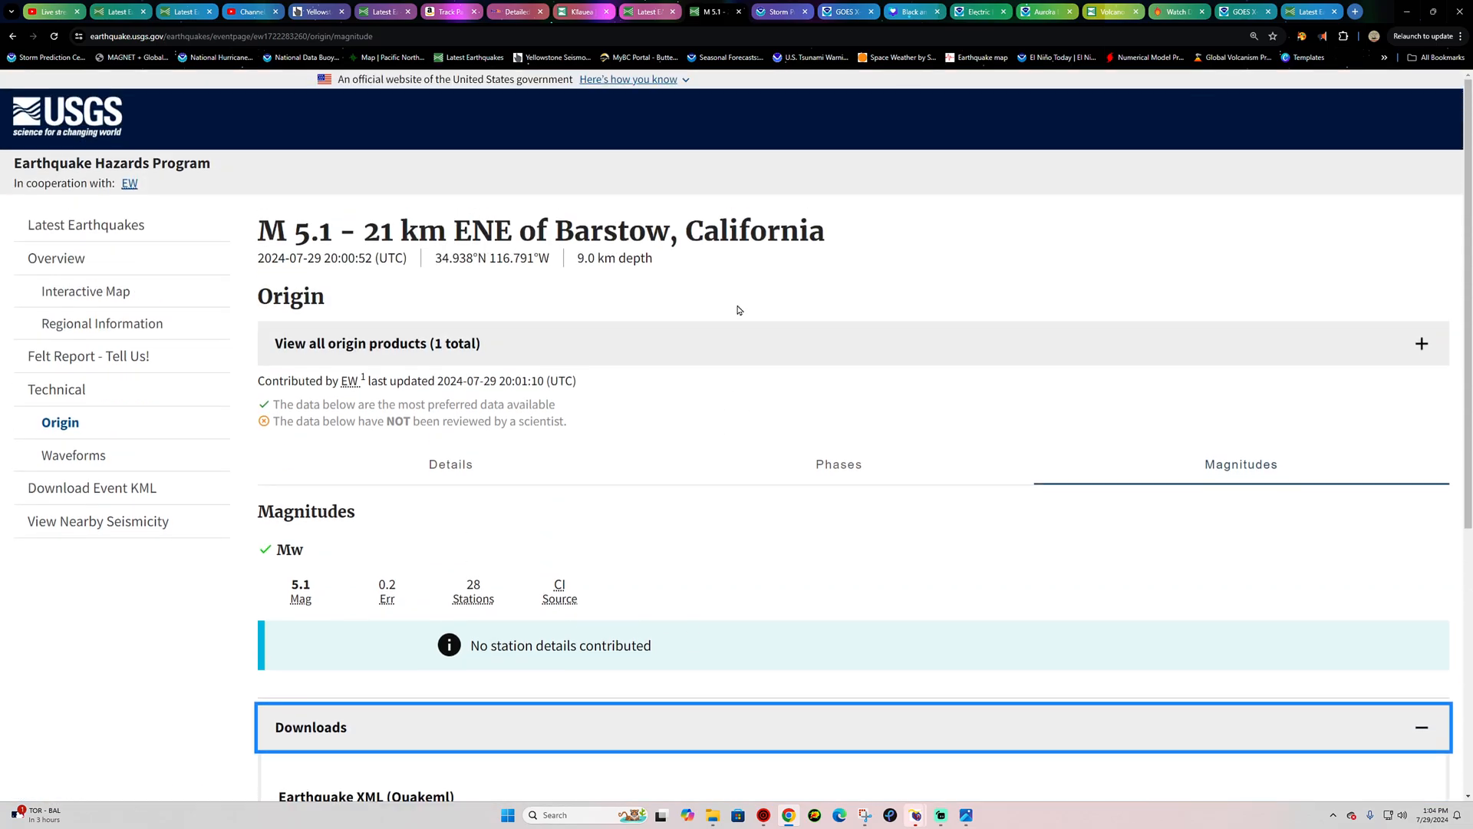
pyautogui.click(451, 463)
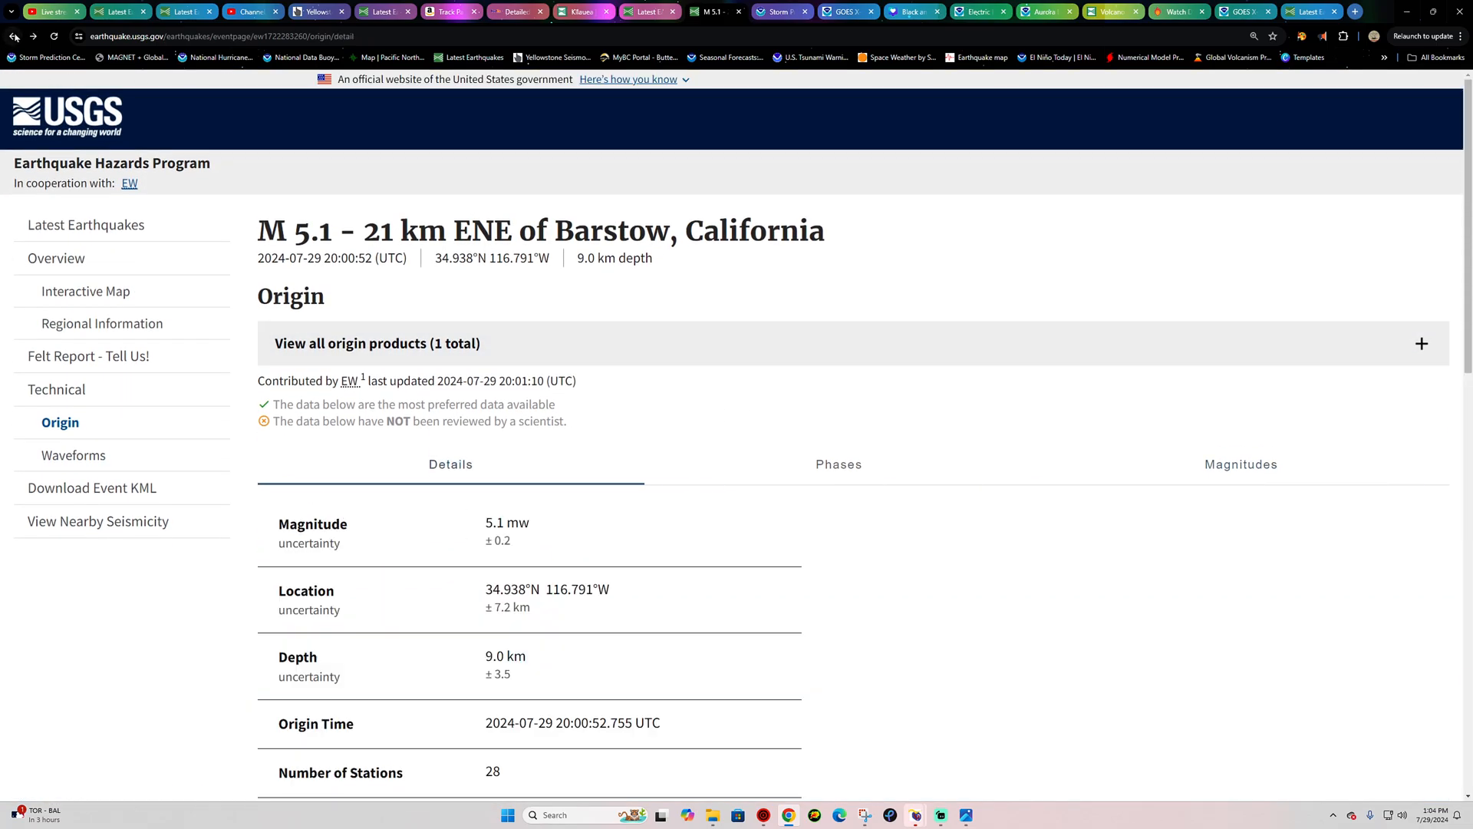
pyautogui.click(1242, 463)
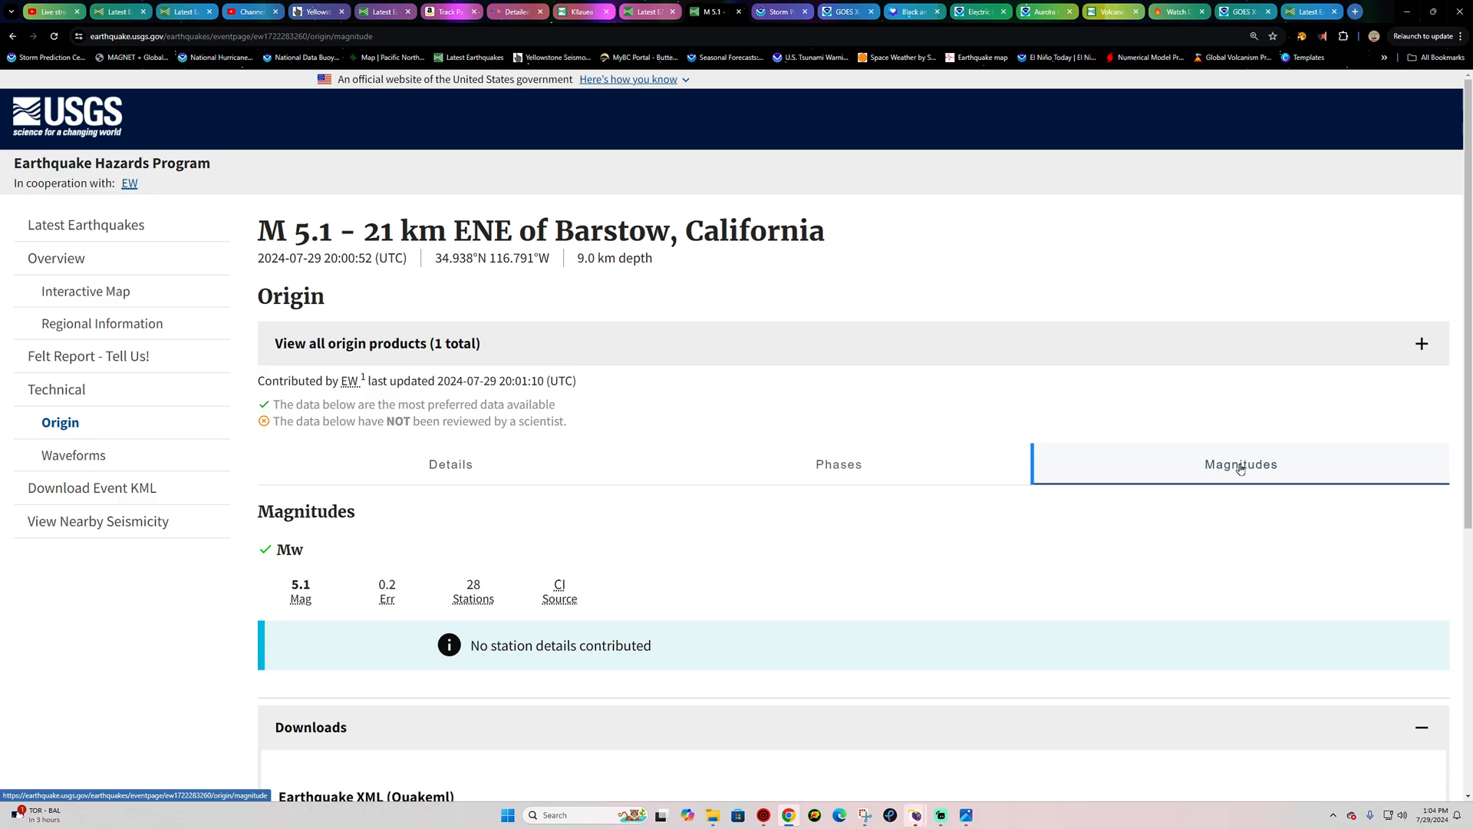
pyautogui.scroll(-3)
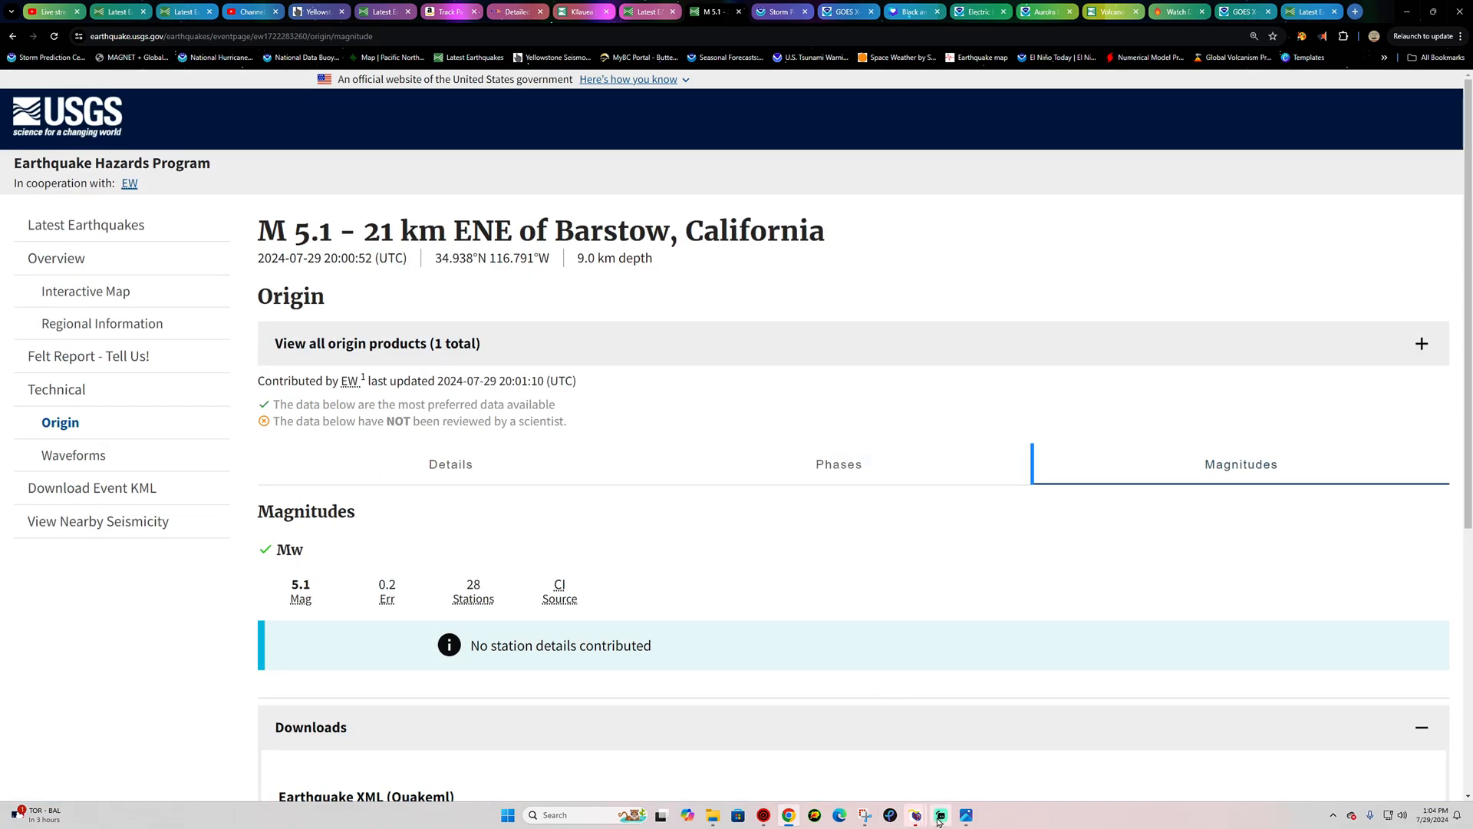
pyautogui.click(939, 815)
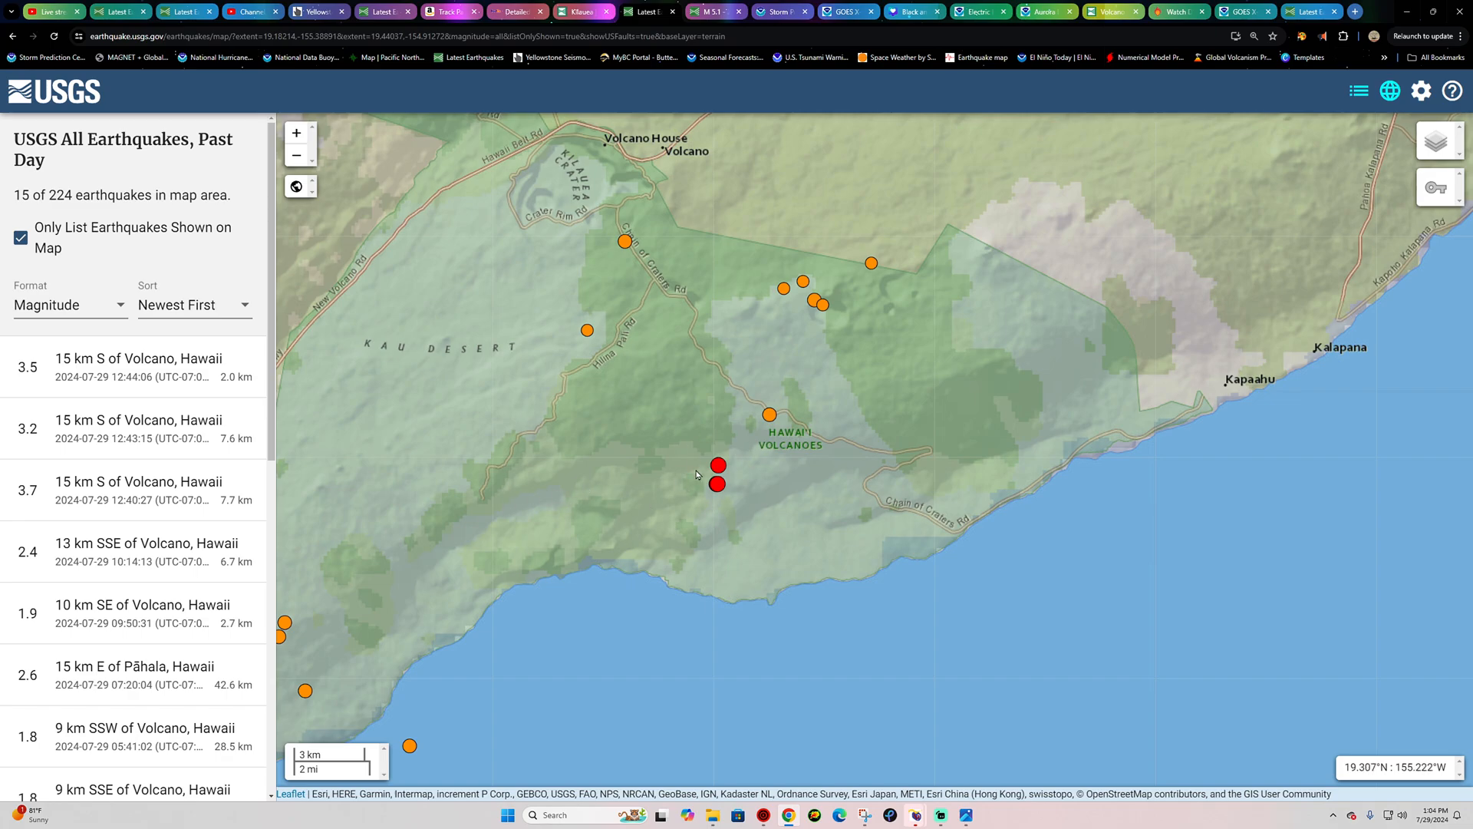
pyautogui.moveTo(686, 417)
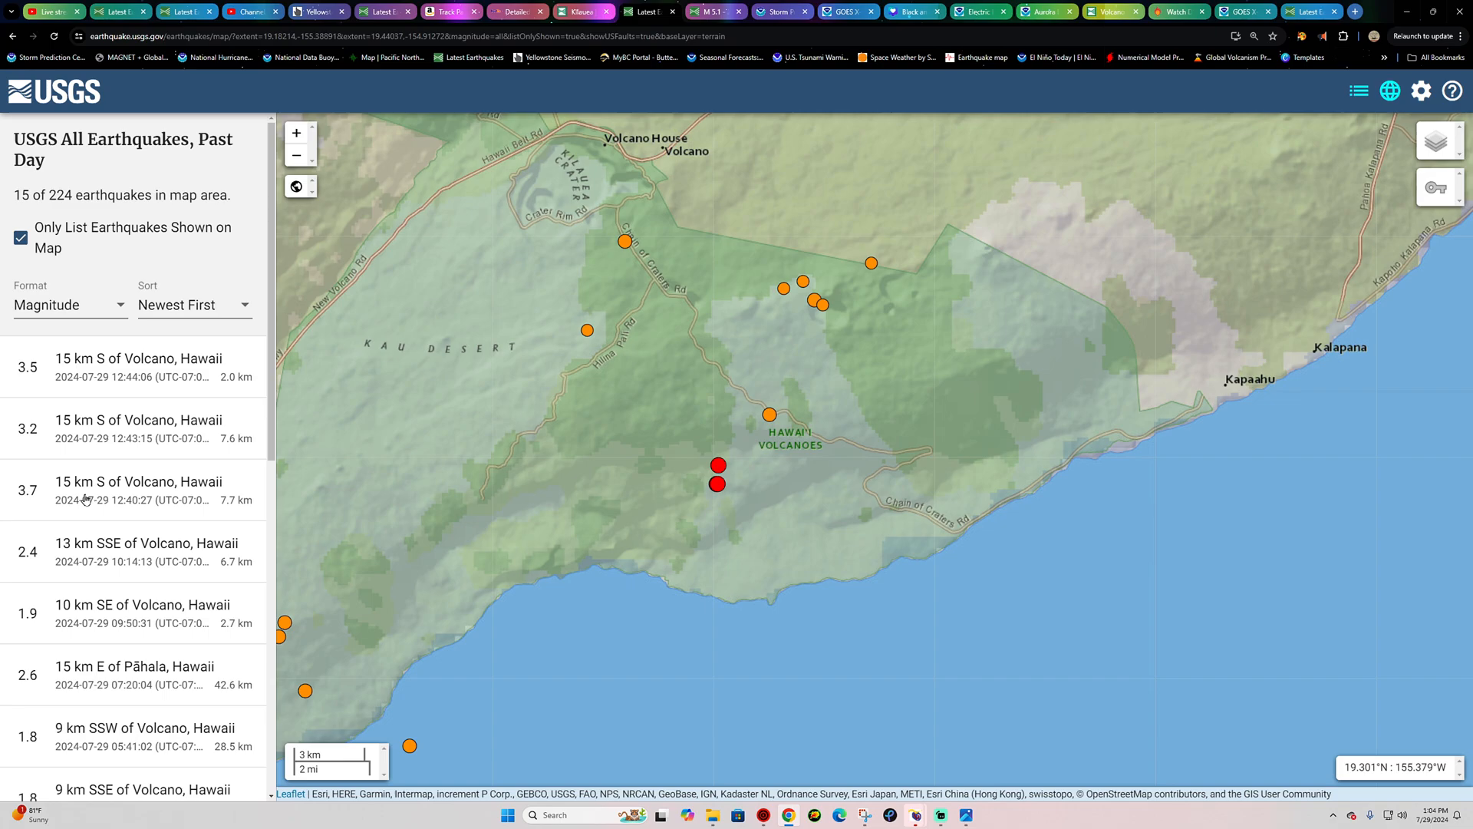
pyautogui.moveTo(134, 521)
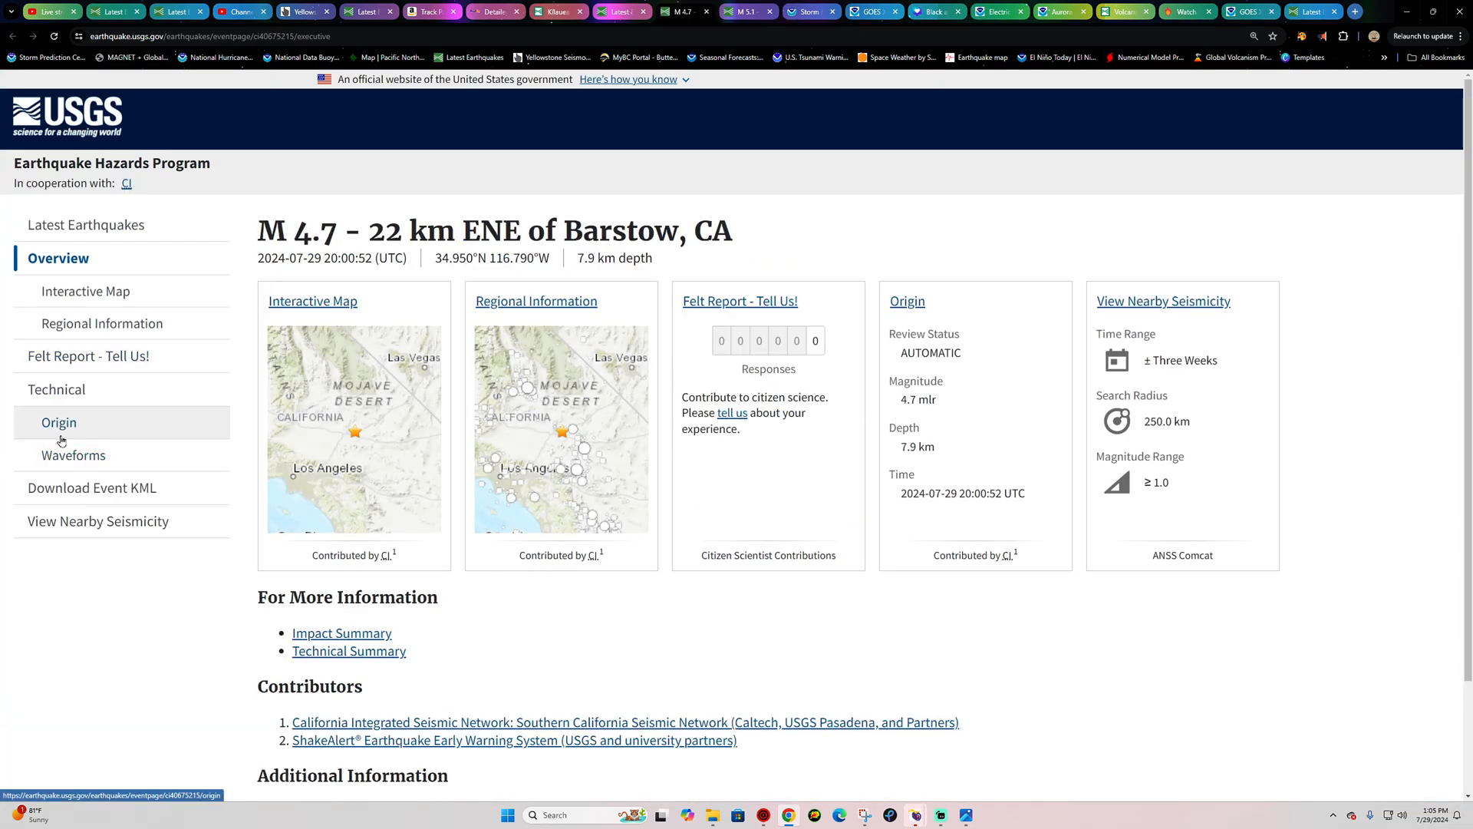
pyautogui.moveTo(71, 430)
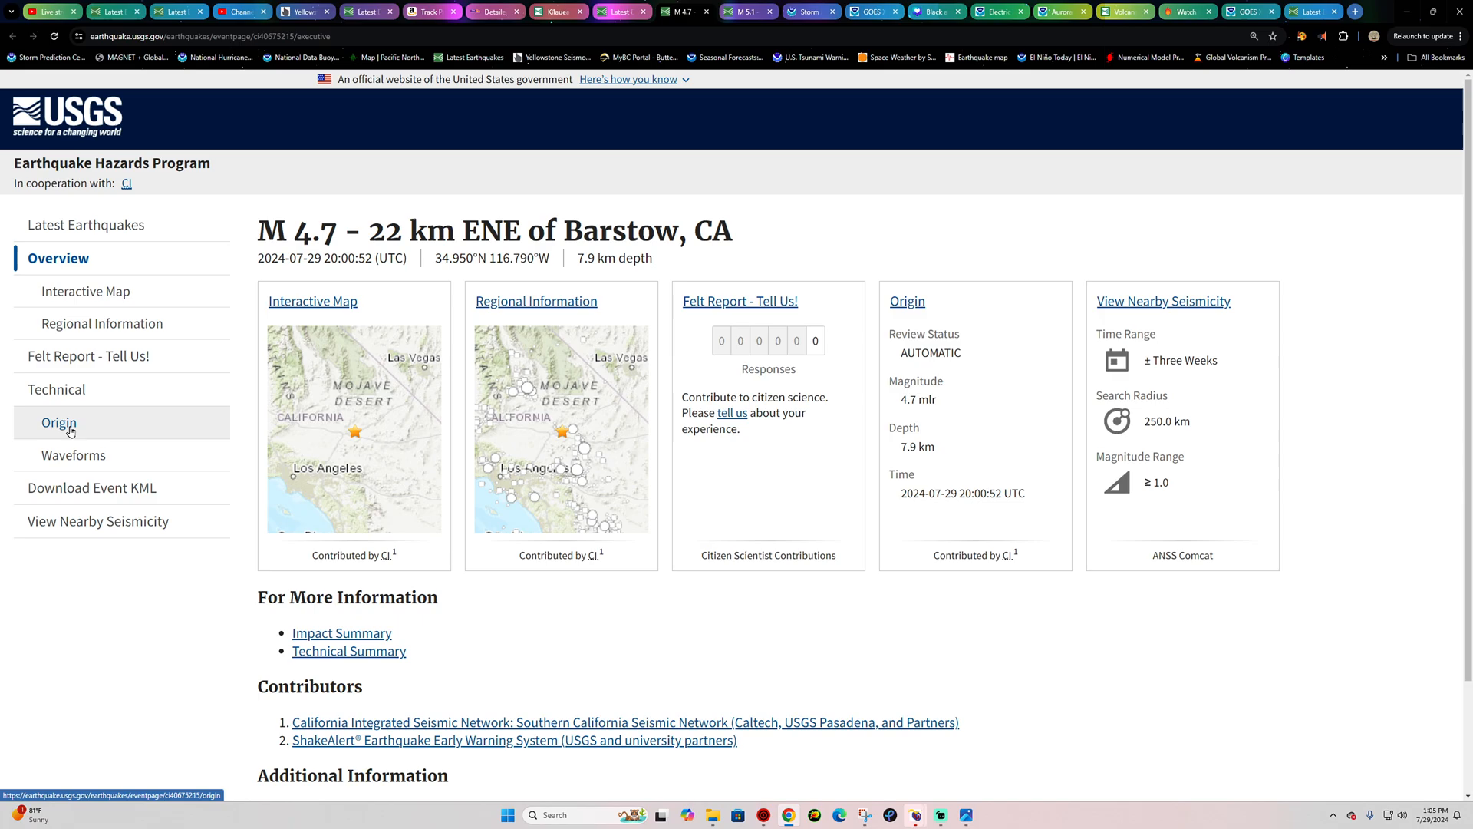
# - Show the M 4.7 origin's magnitude estimates and expand the Me station details
pyautogui.click(59, 422)
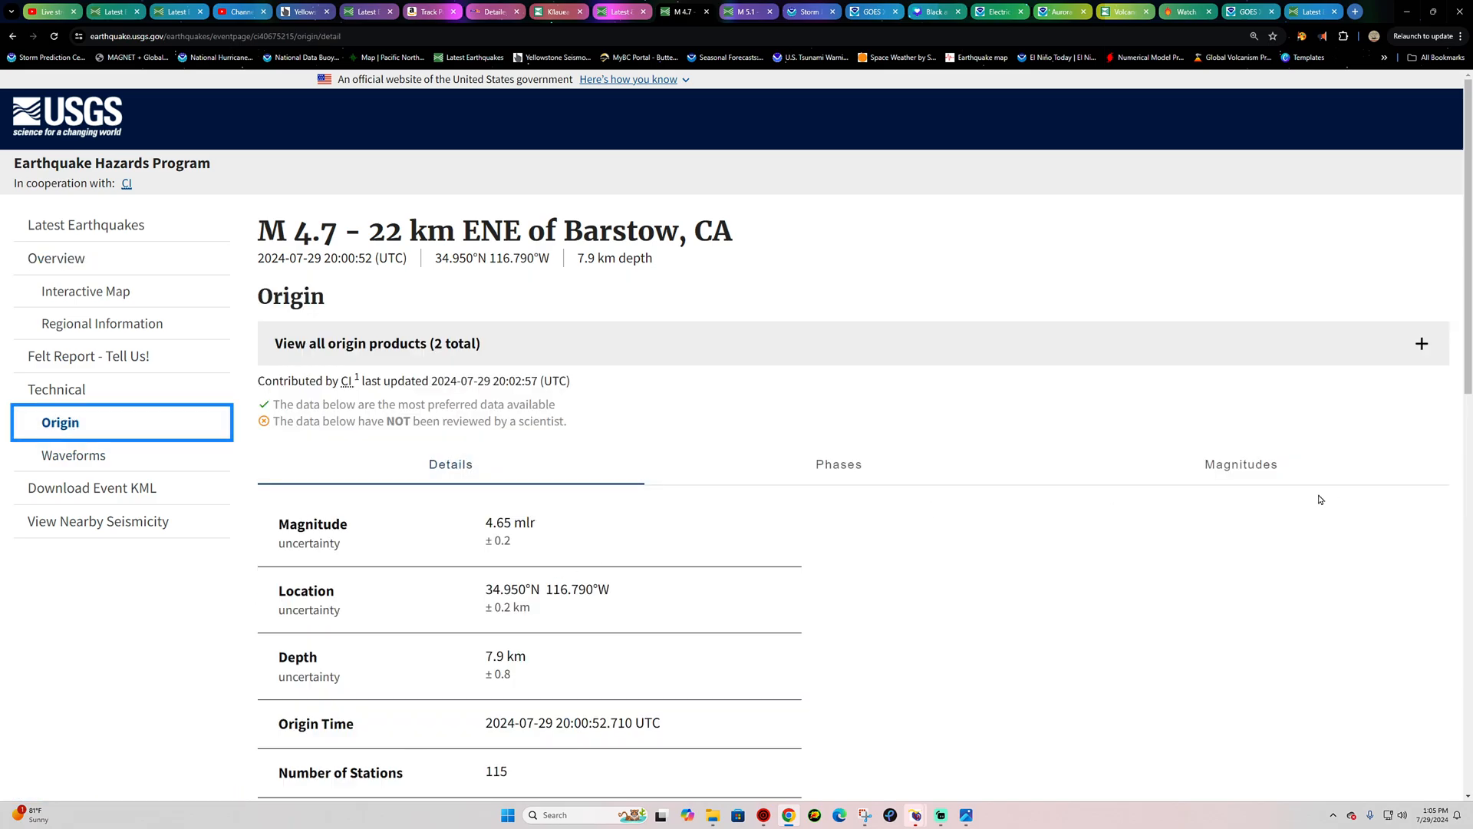
pyautogui.click(1241, 463)
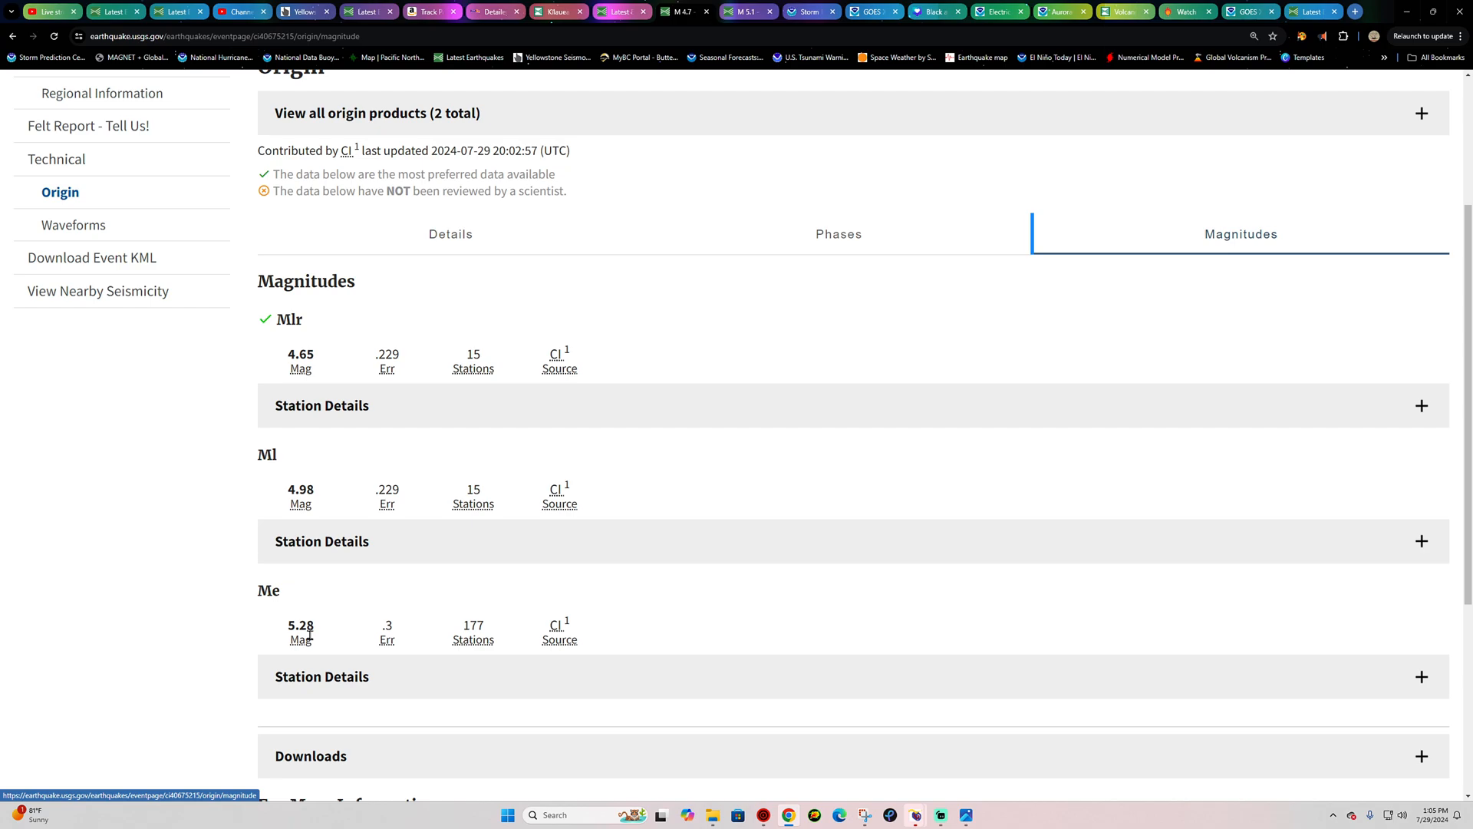
pyautogui.moveTo(314, 494)
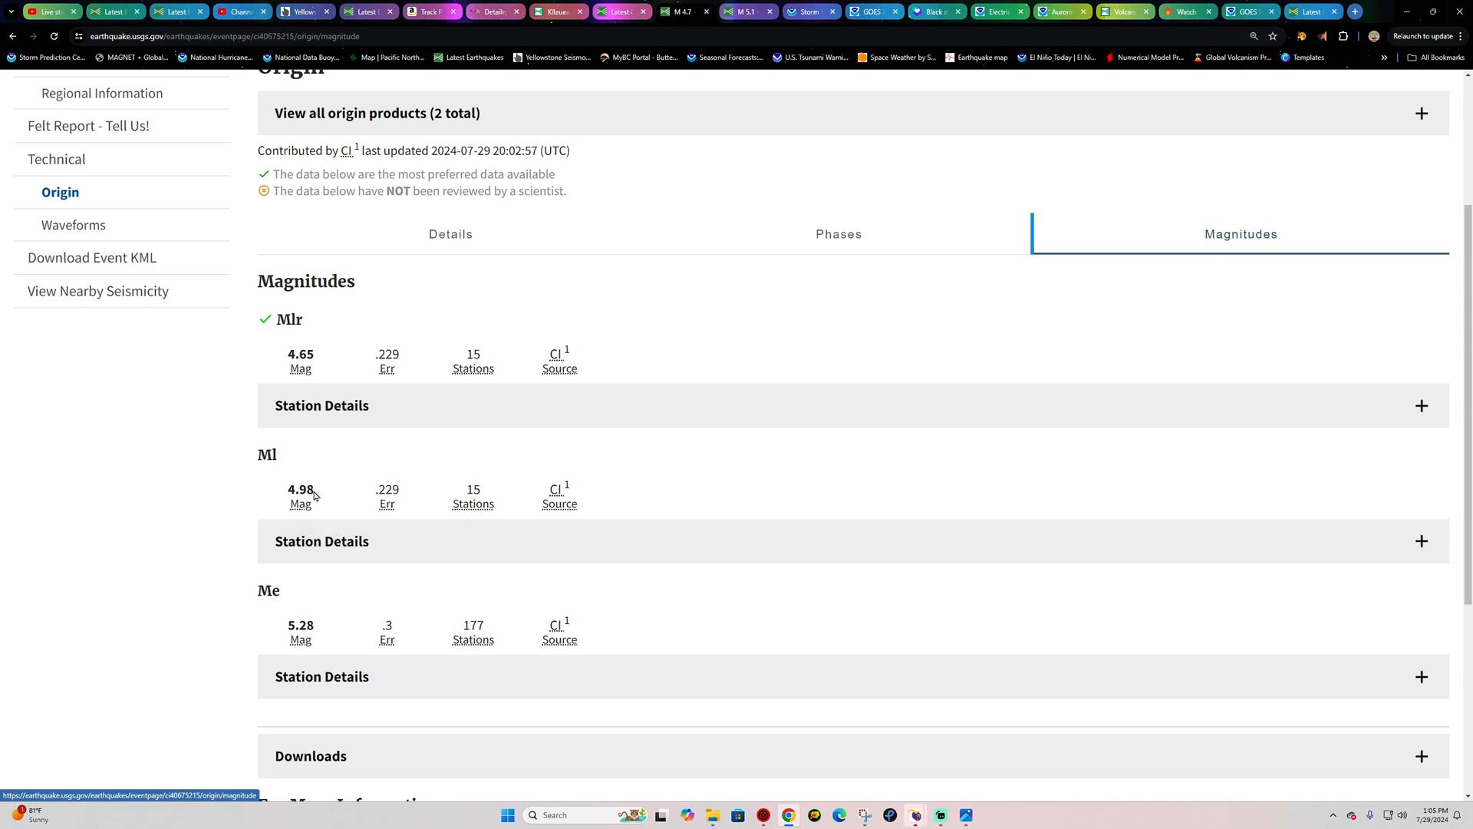
pyautogui.moveTo(279, 368)
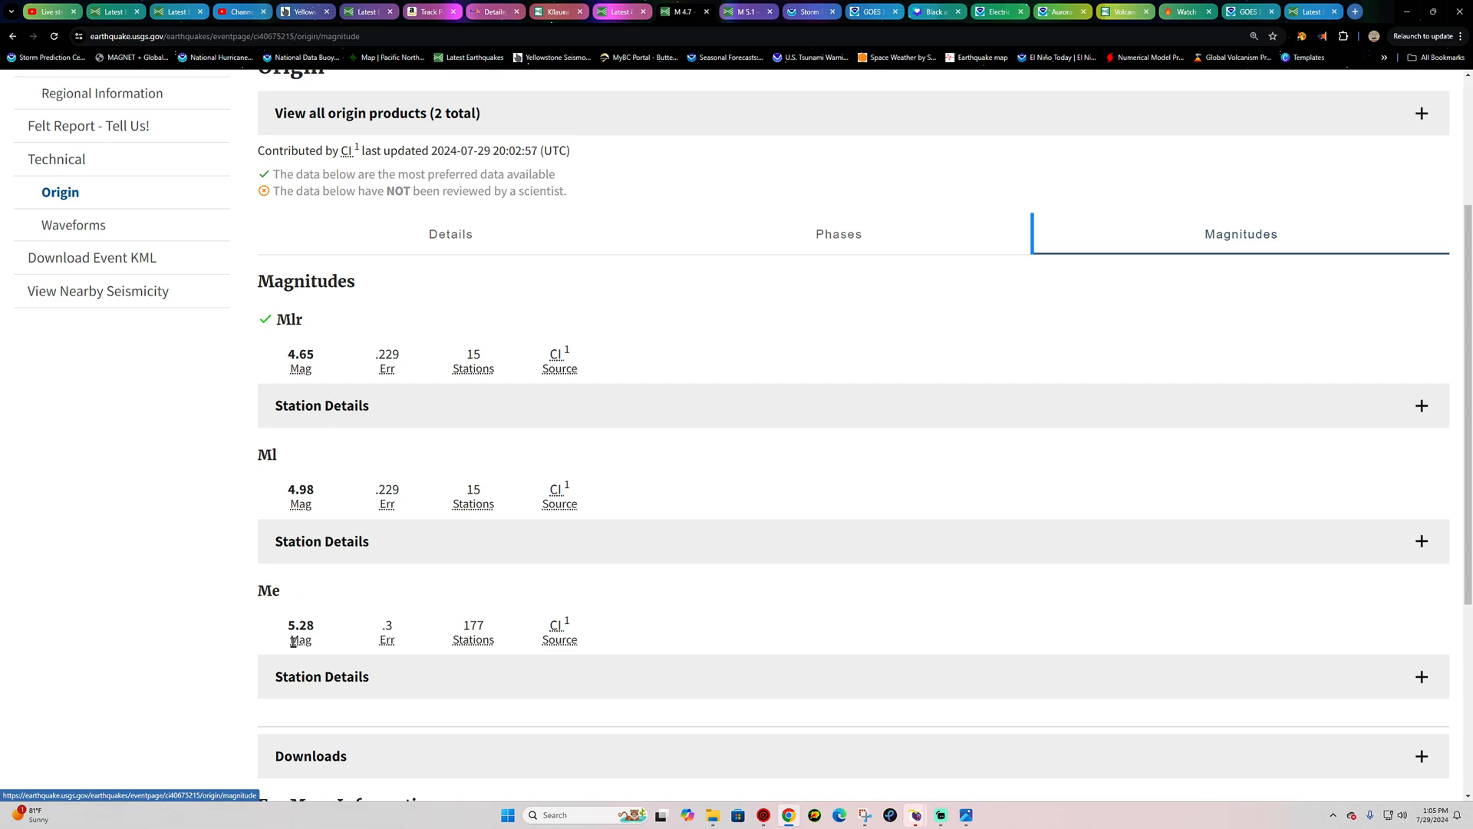
pyautogui.click(322, 677)
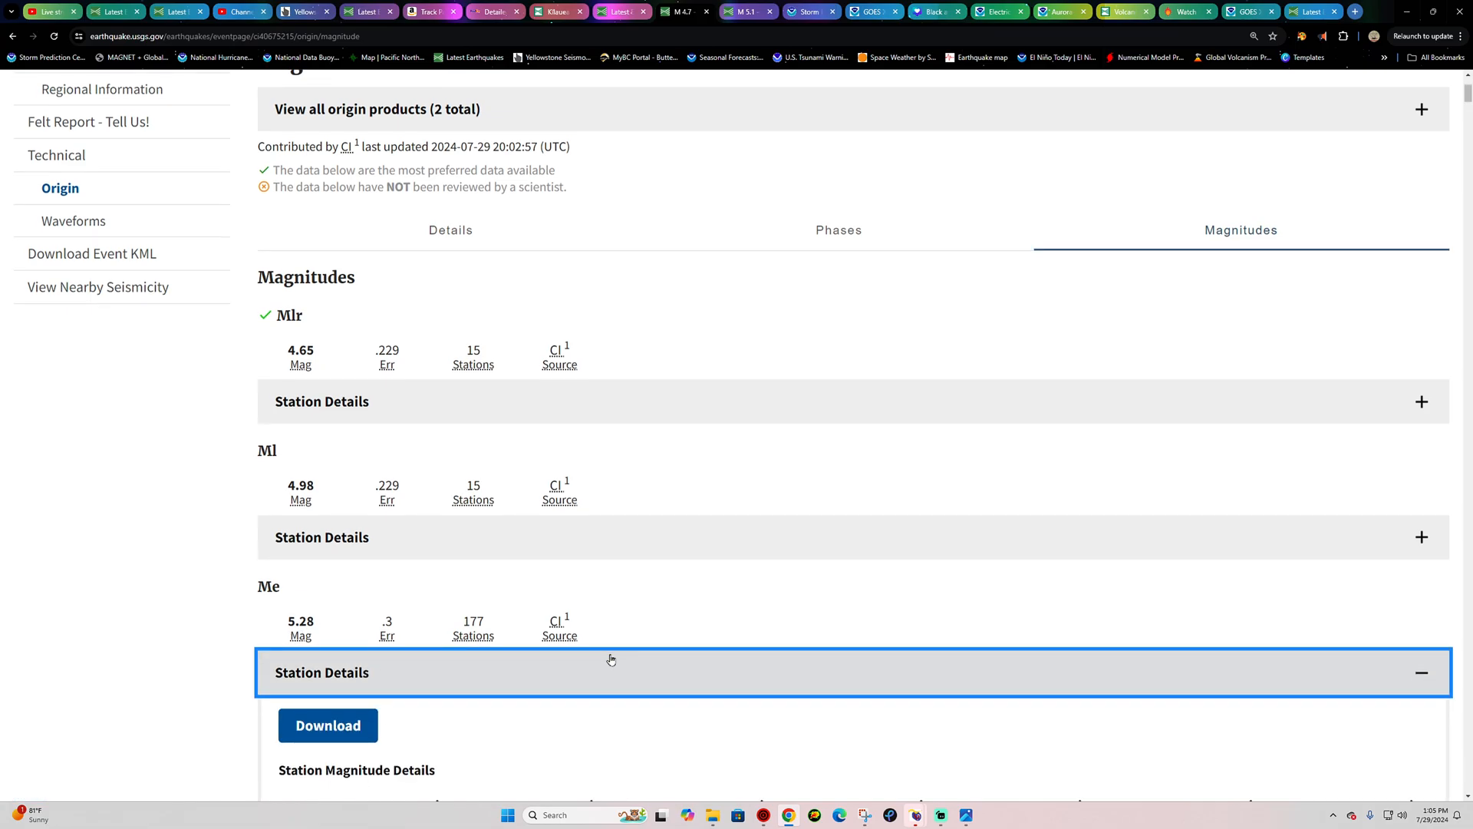
# - Scroll through the per-station Me magnitude table and back toward the top
pyautogui.scroll(-3)
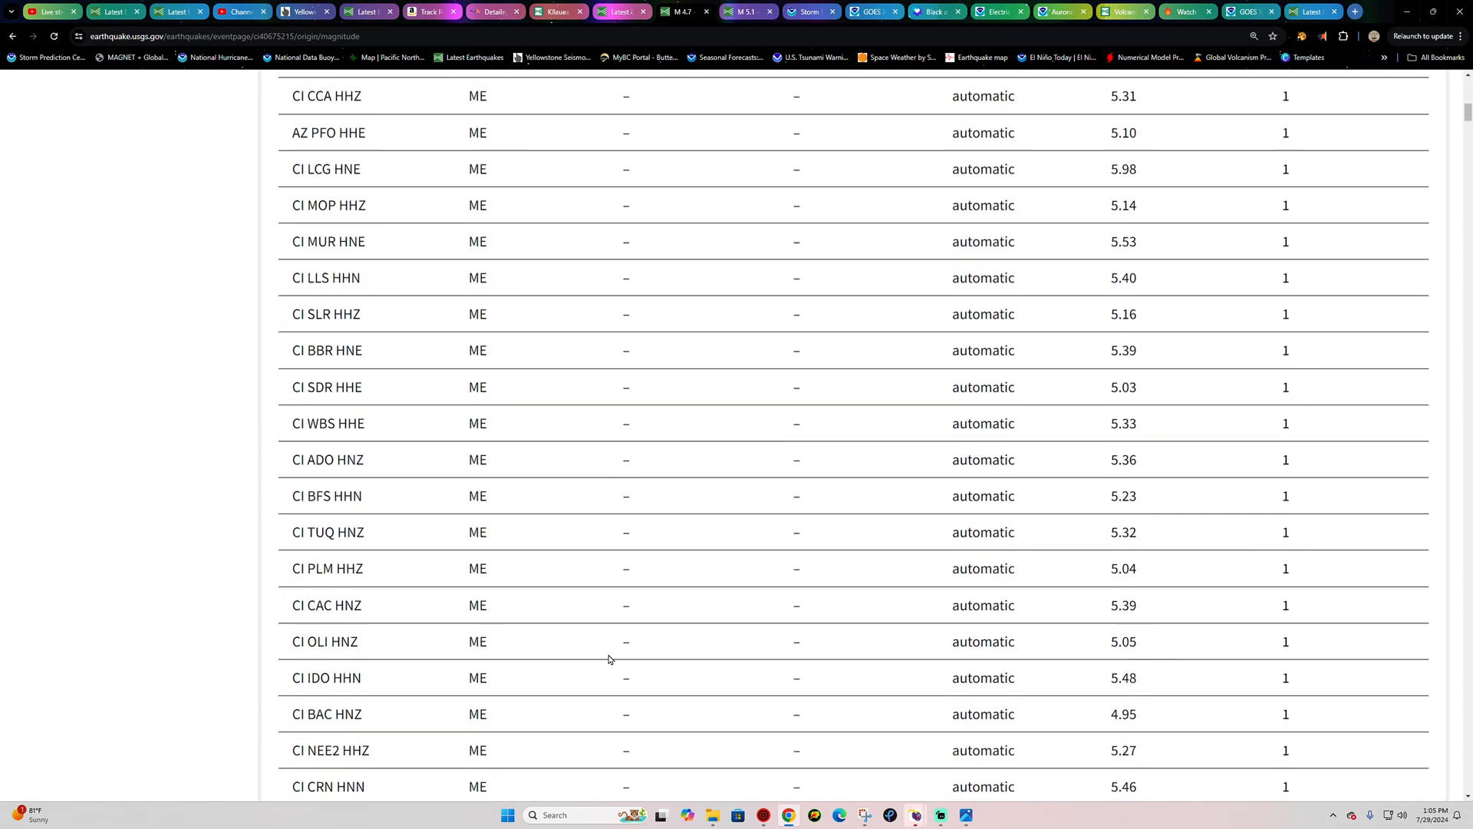
pyautogui.scroll(-3)
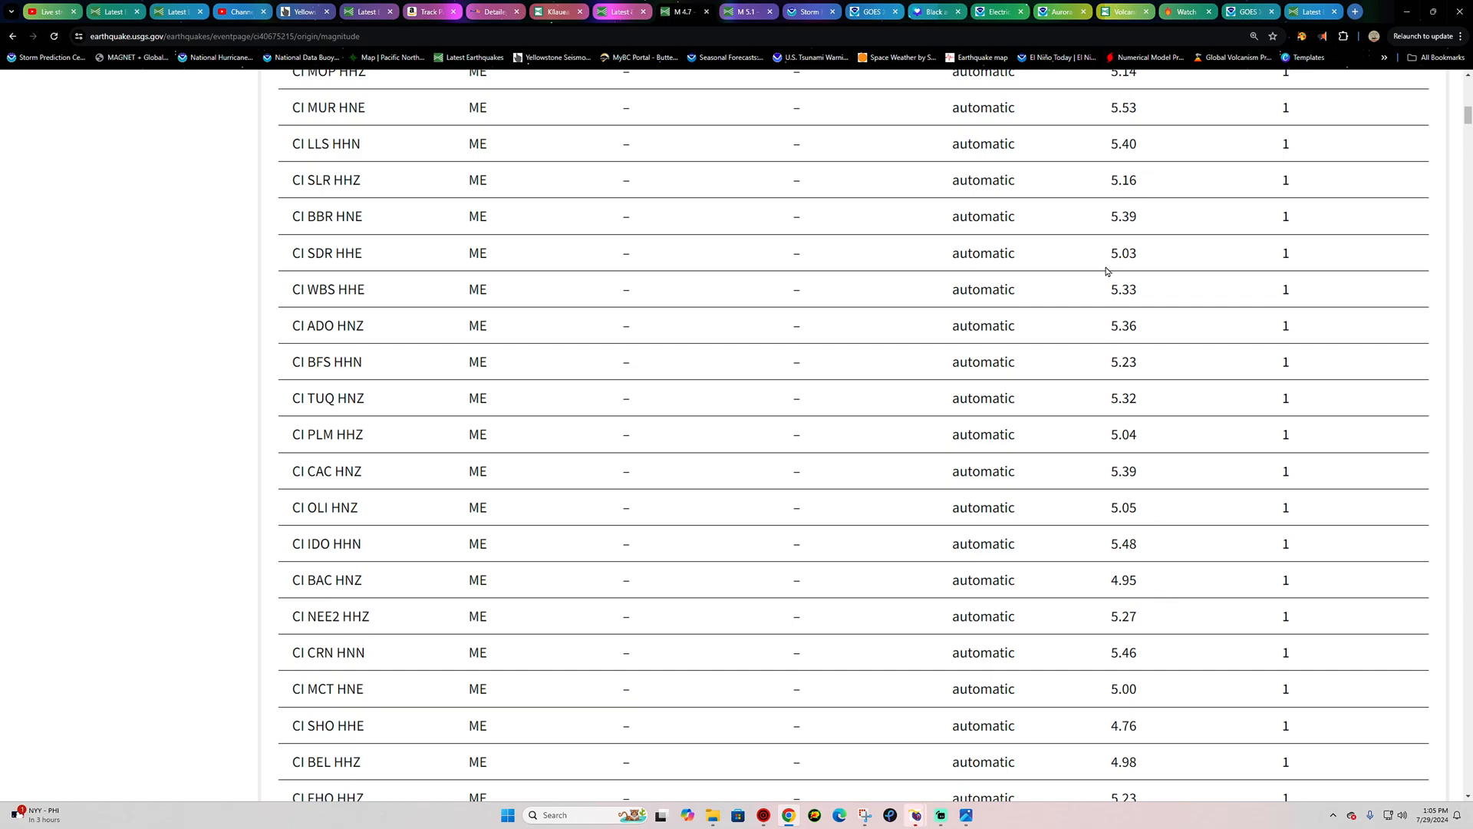
pyautogui.scroll(-3)
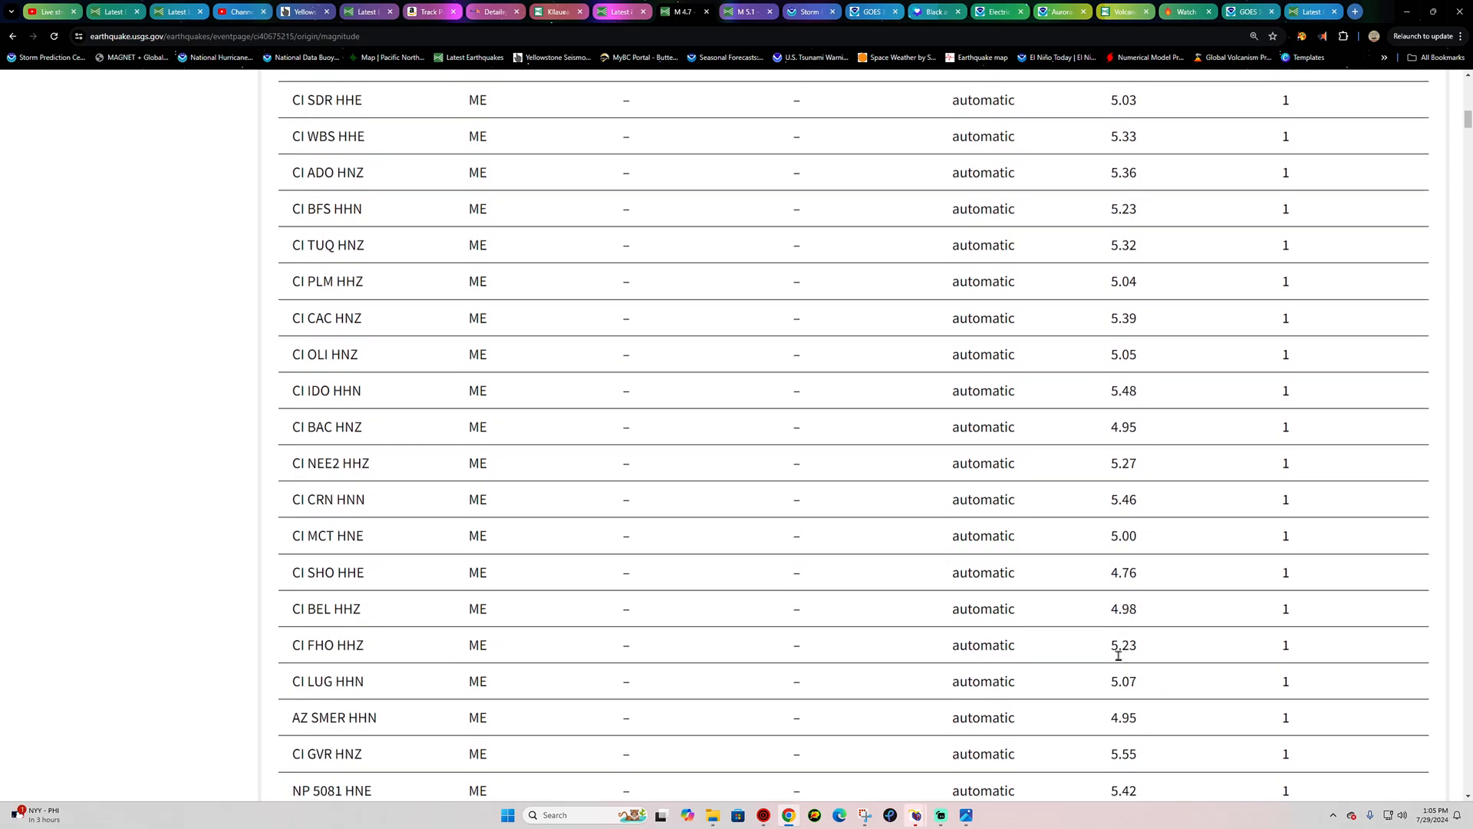
pyautogui.scroll(-3)
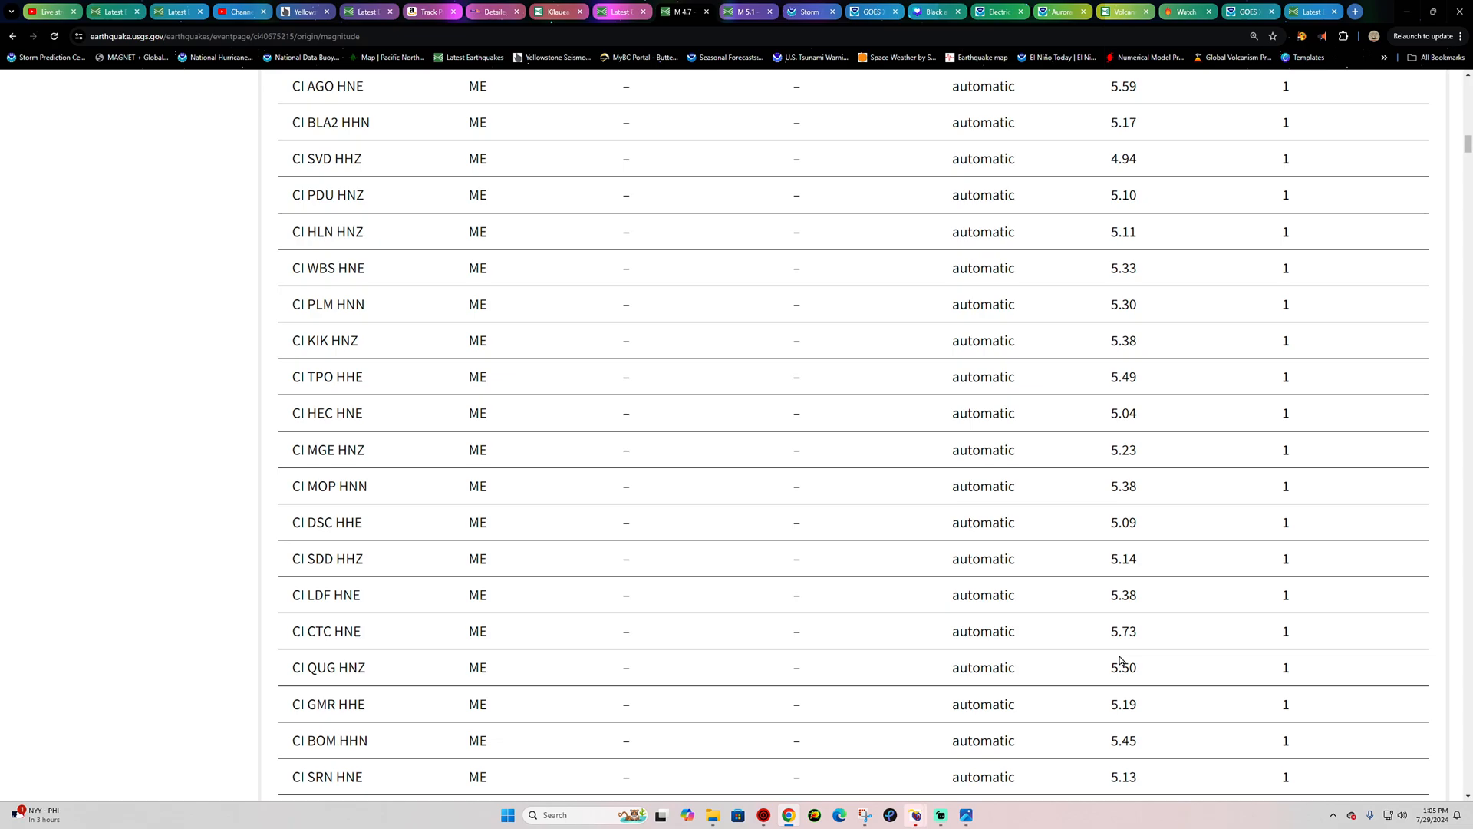
pyautogui.scroll(-3)
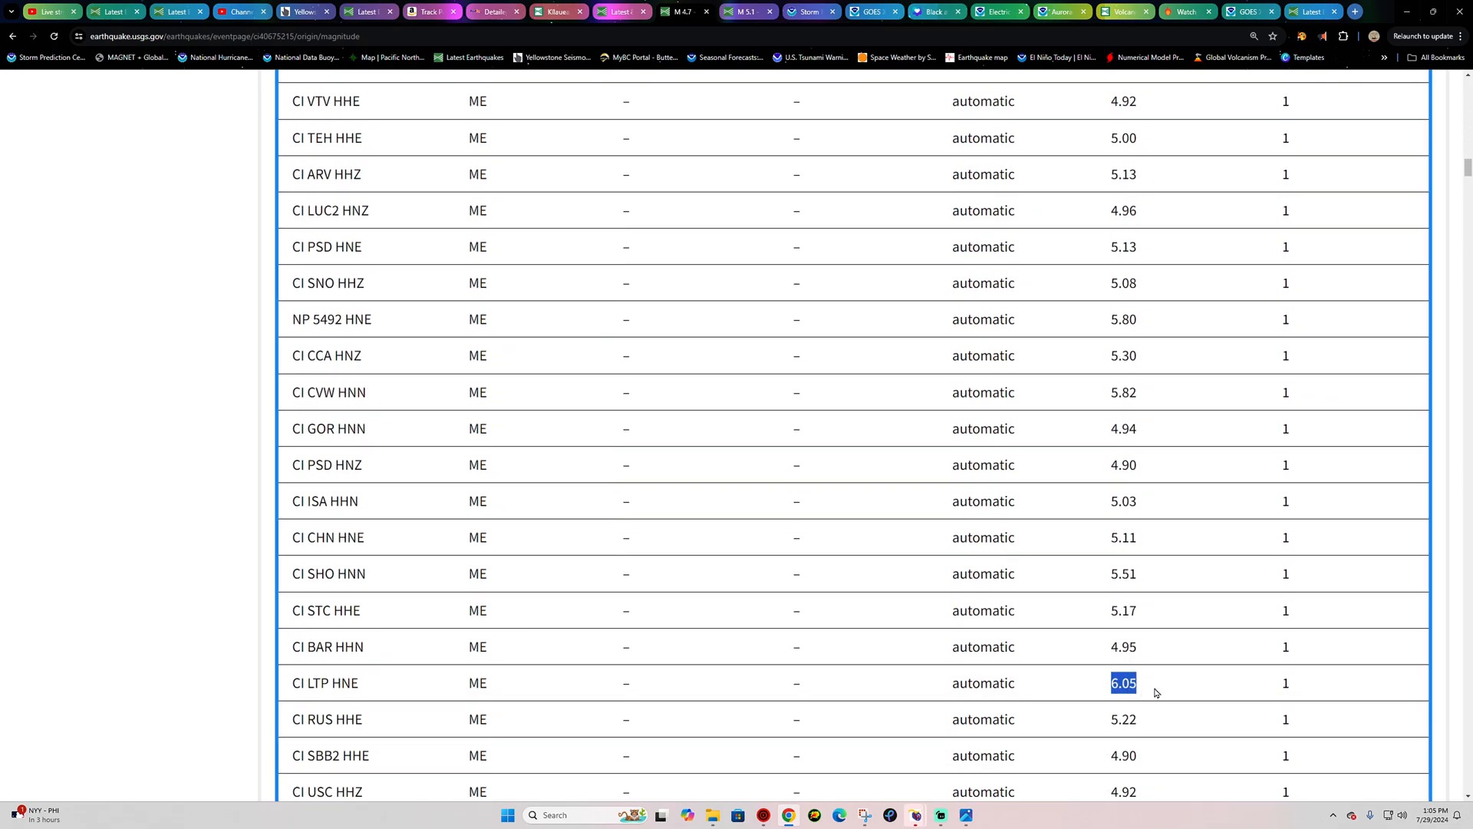
pyautogui.scroll(-3)
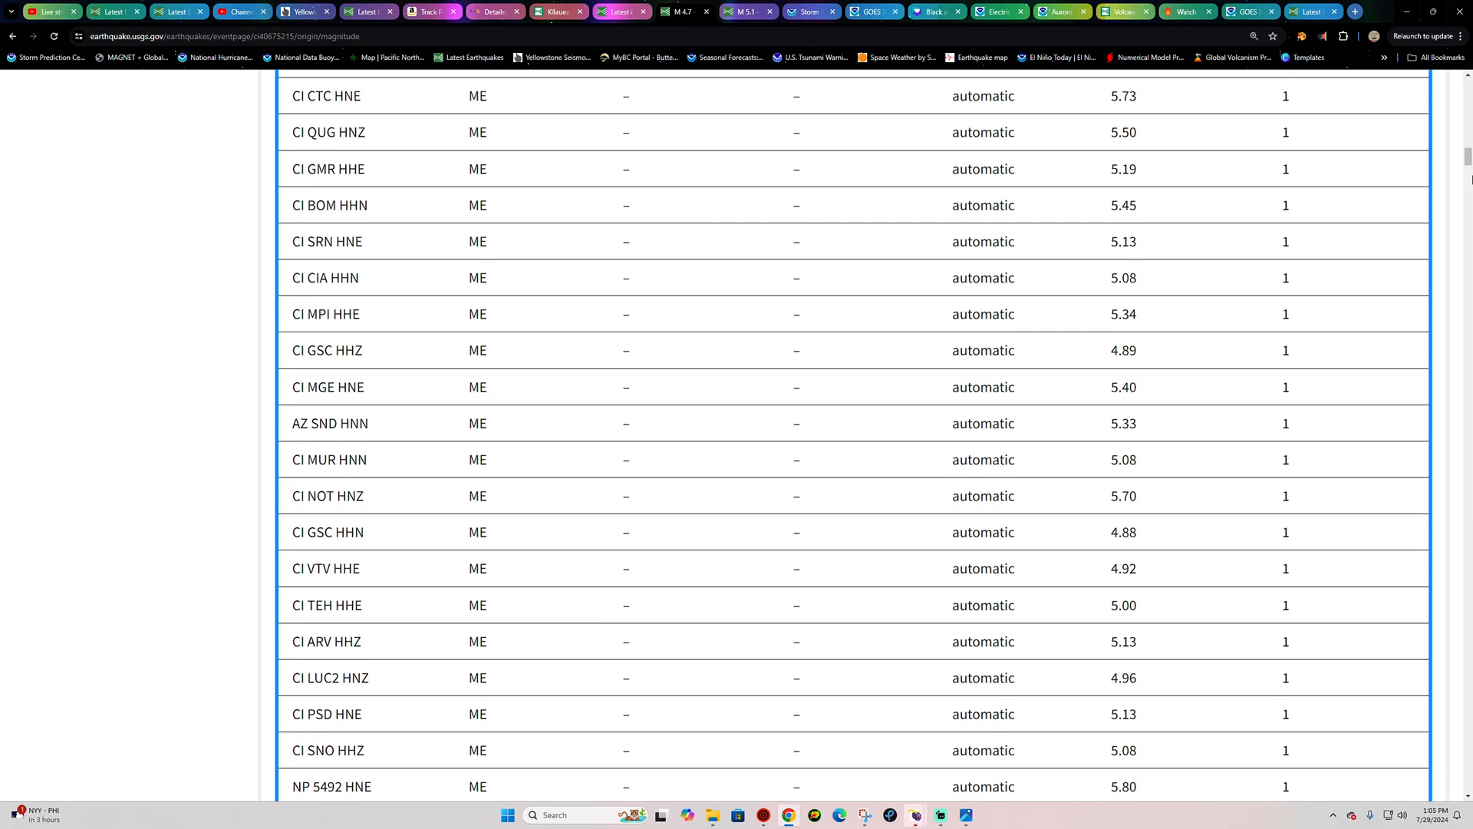
pyautogui.scroll(3)
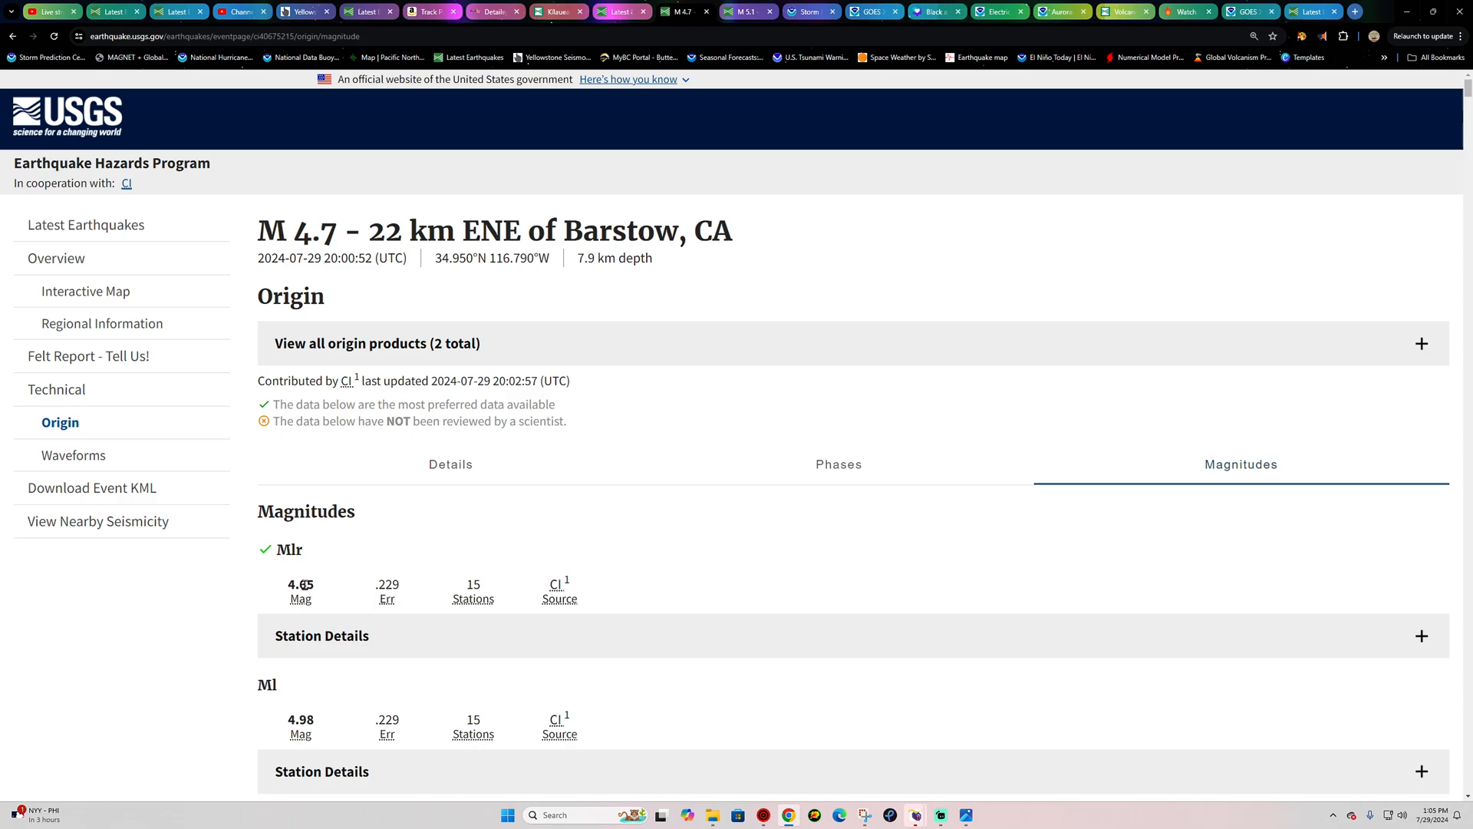
# - View the Barstow quake's Overview, then return to the Latest Earthquakes past-day map
pyautogui.click(451, 464)
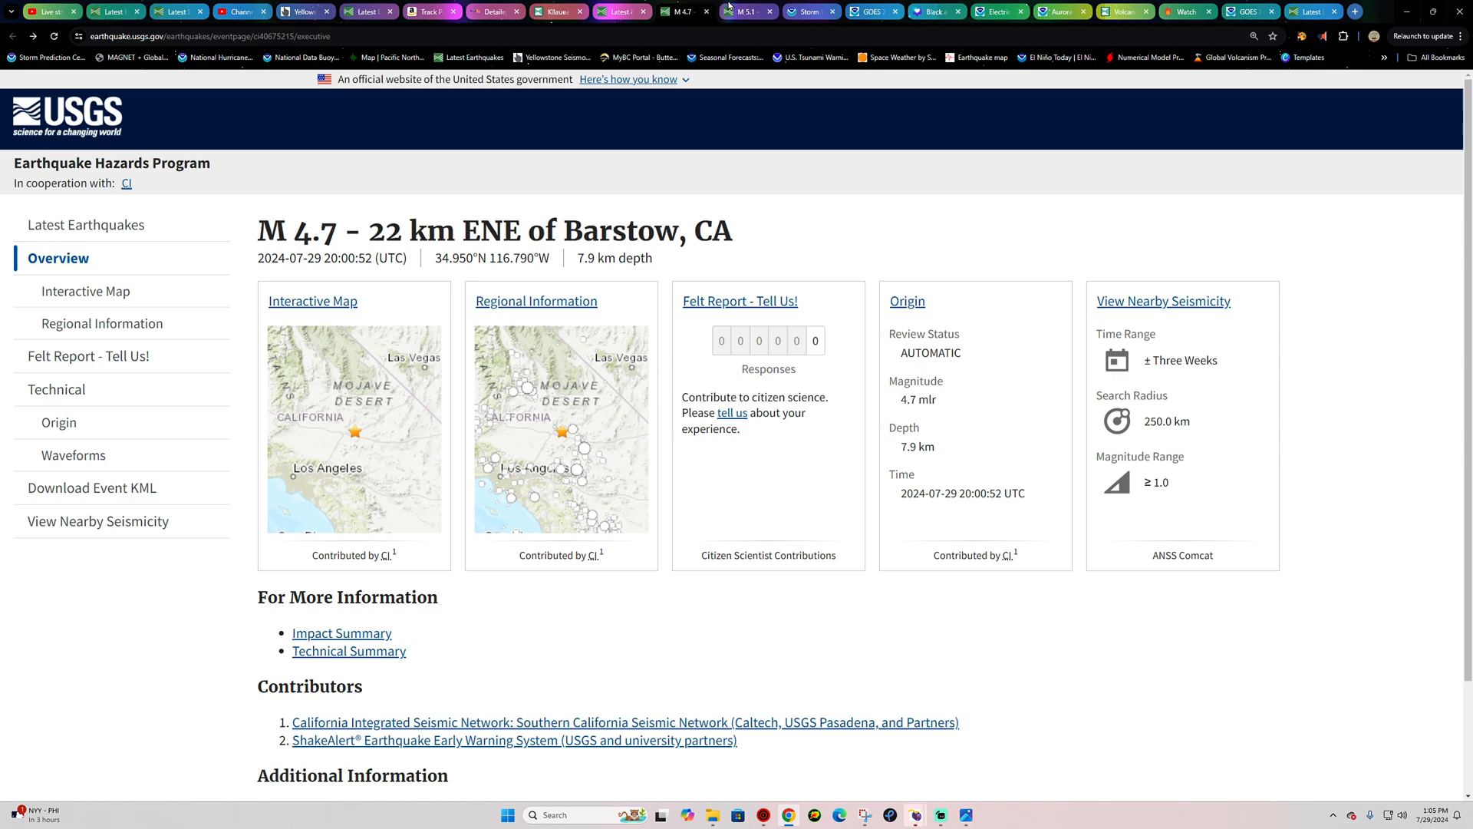
pyautogui.click(314, 301)
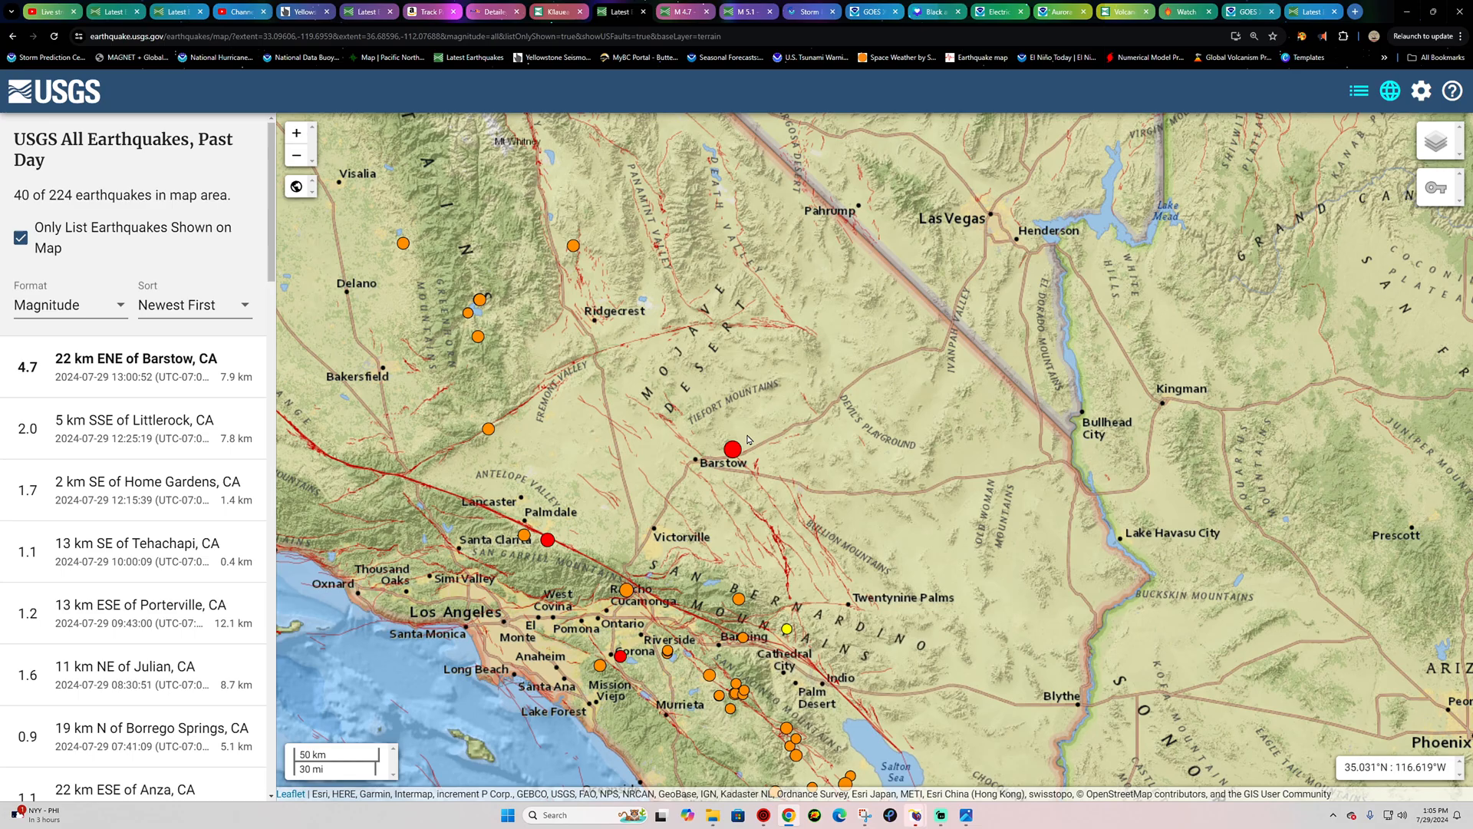
pyautogui.moveTo(427, 729)
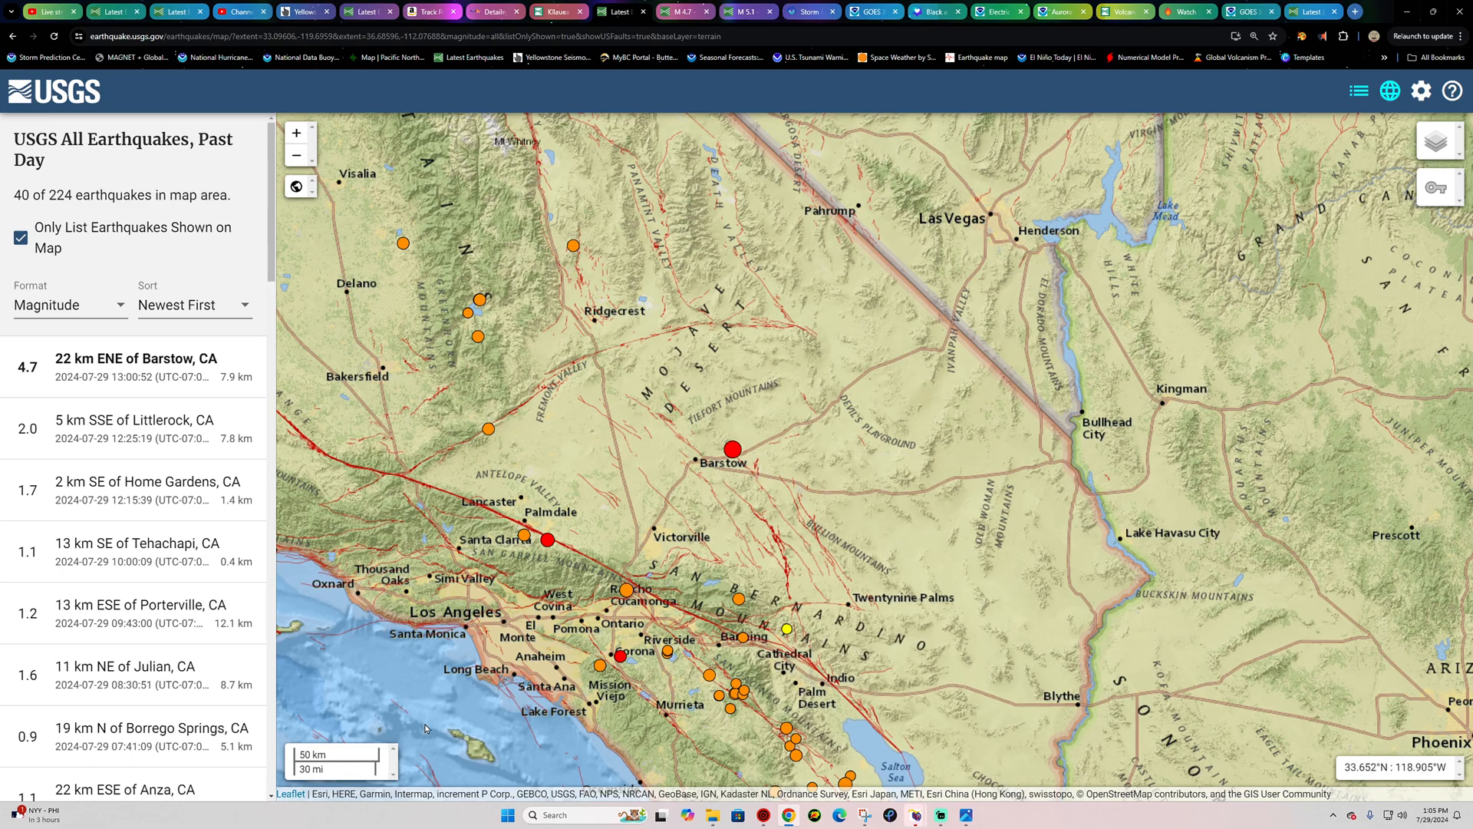
# - Select the M 4.7 quake 22 km ENE of Barstow and go to its event page from the popup
pyautogui.click(135, 367)
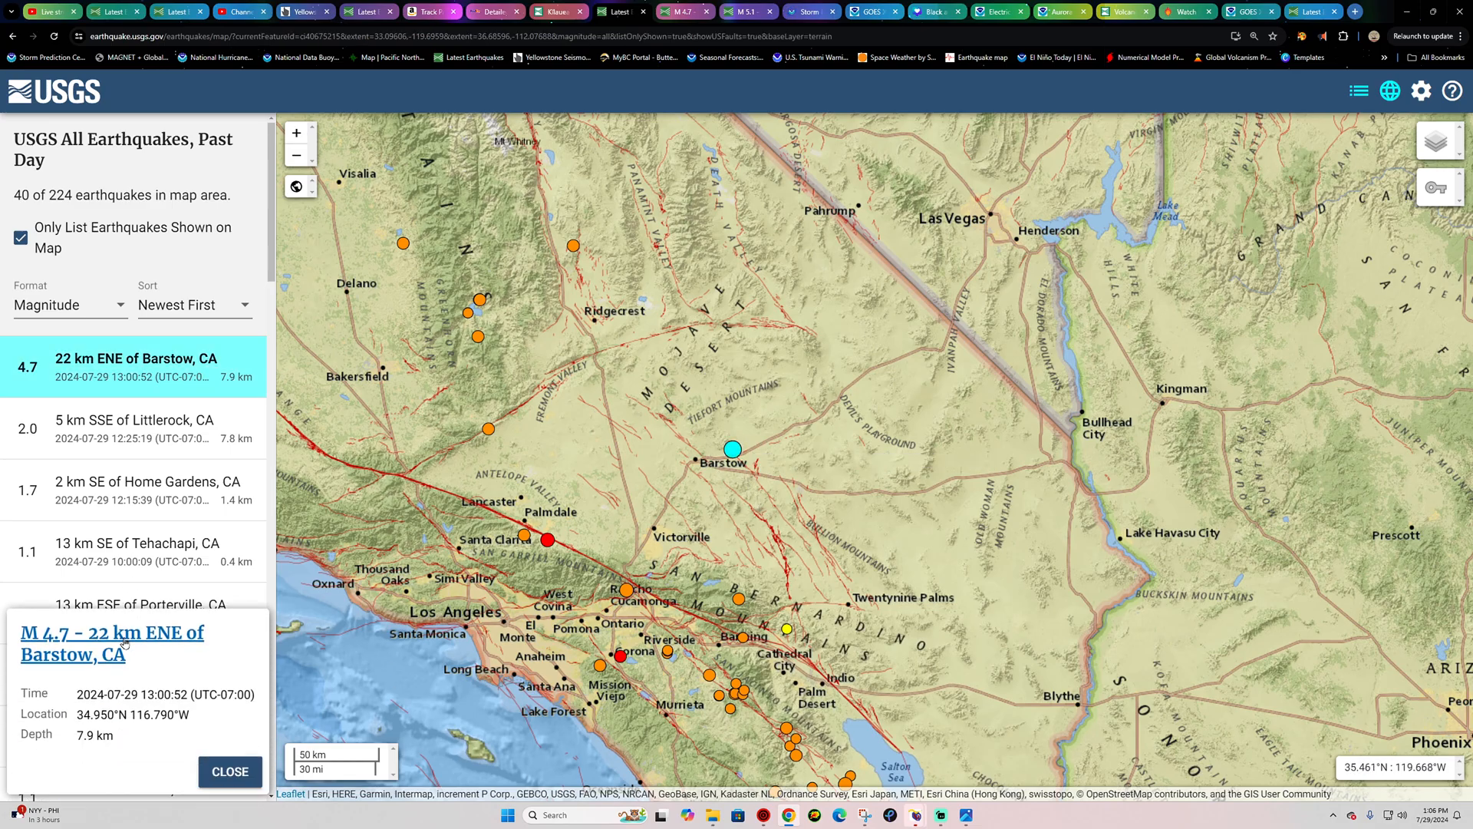
pyautogui.click(110, 632)
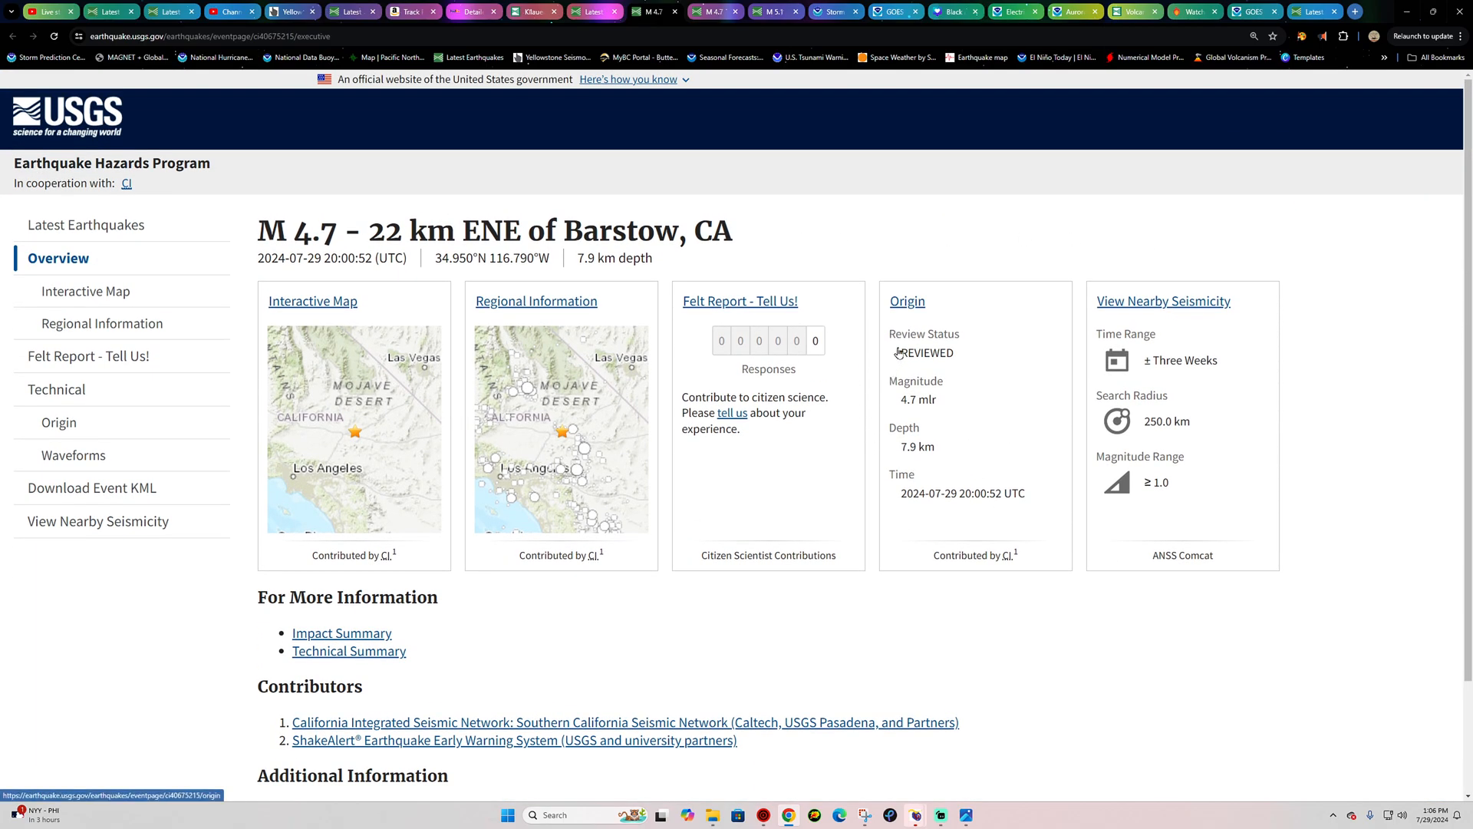
pyautogui.moveTo(936, 366)
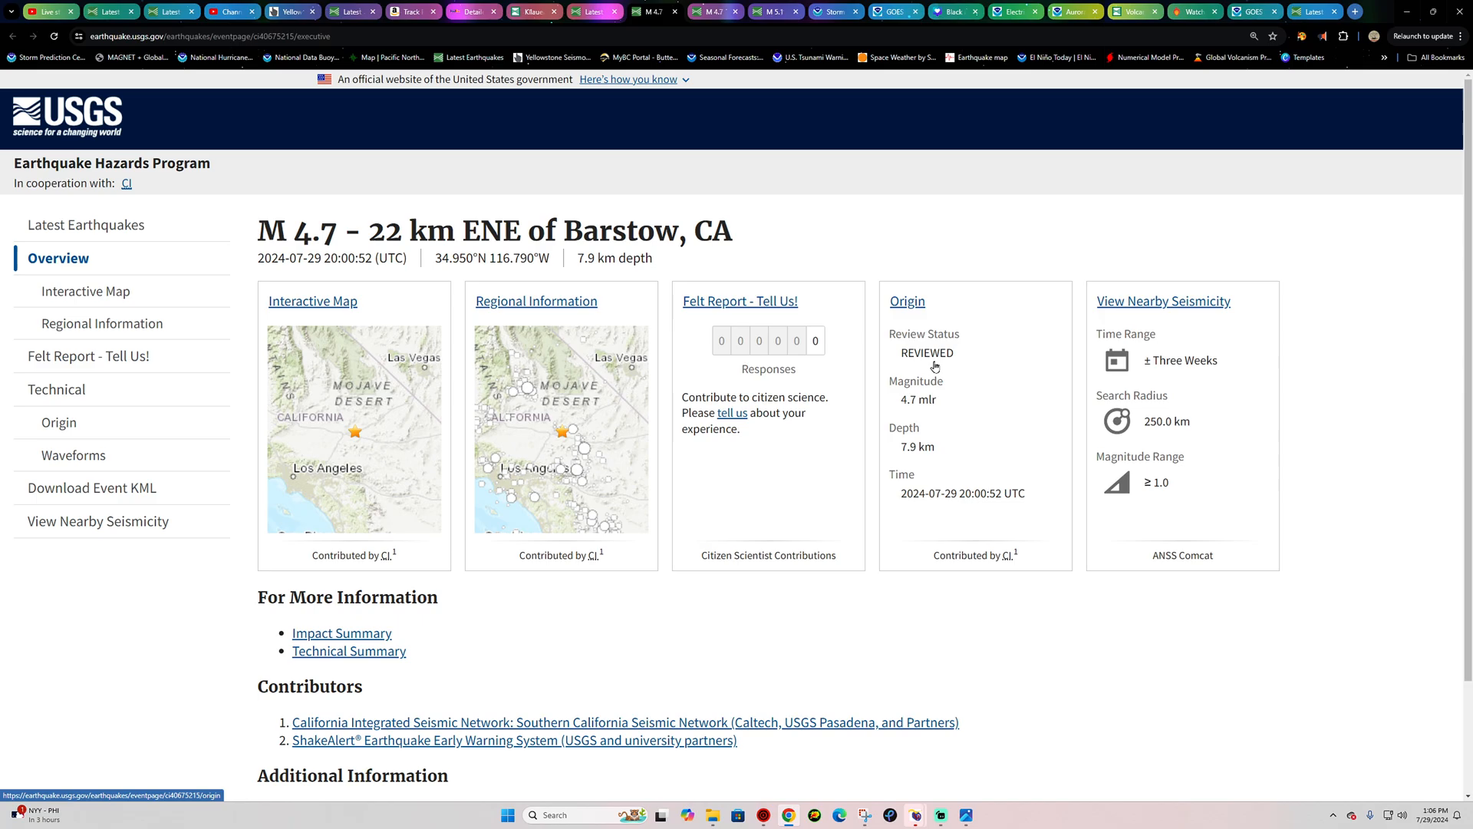
pyautogui.moveTo(897, 433)
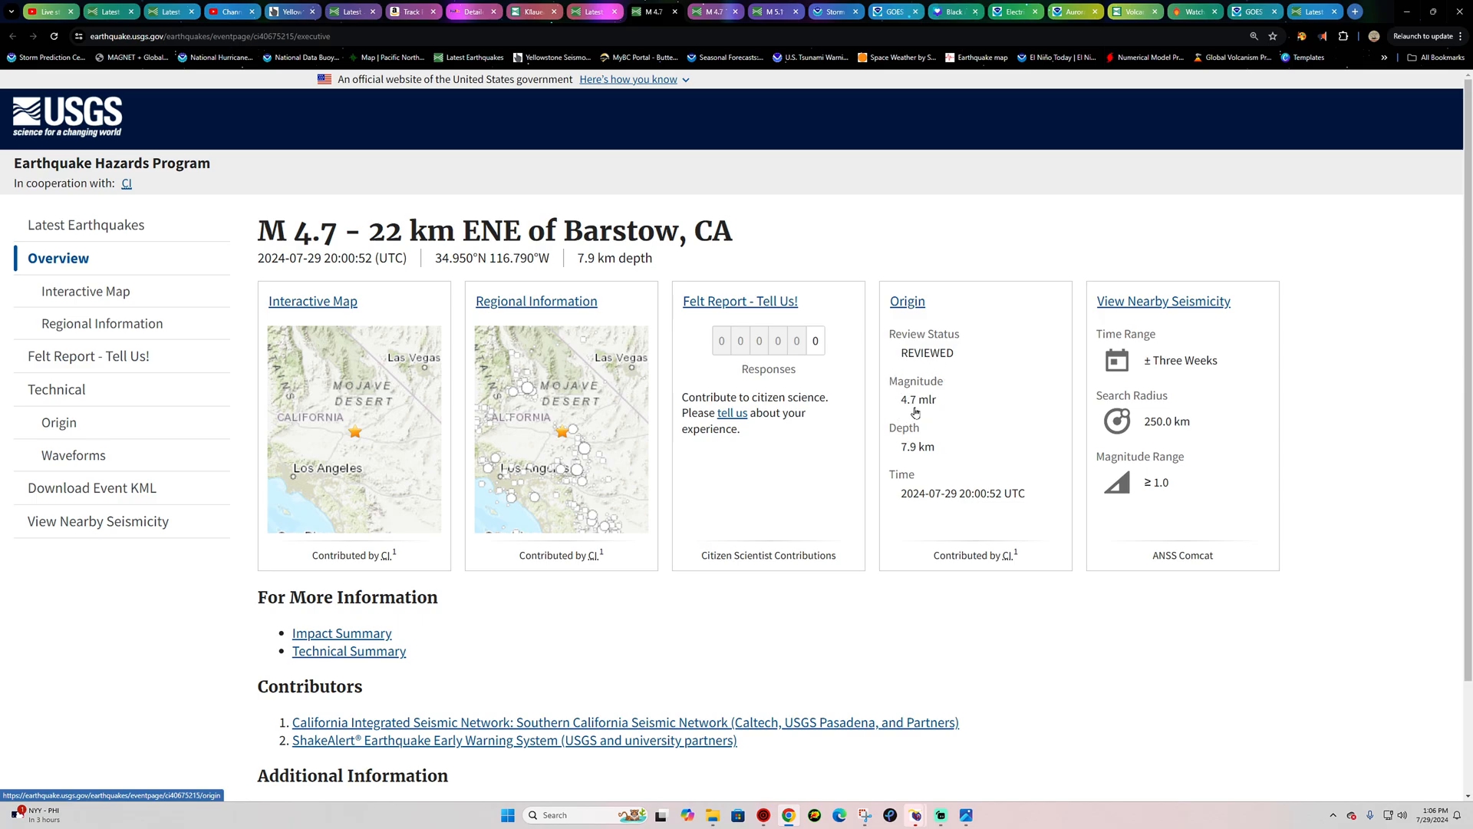
# - Show the reviewed origin's magnitude breakdown: Mlr 4.65, Ml 4.98 and Me 5.28
pyautogui.click(73, 454)
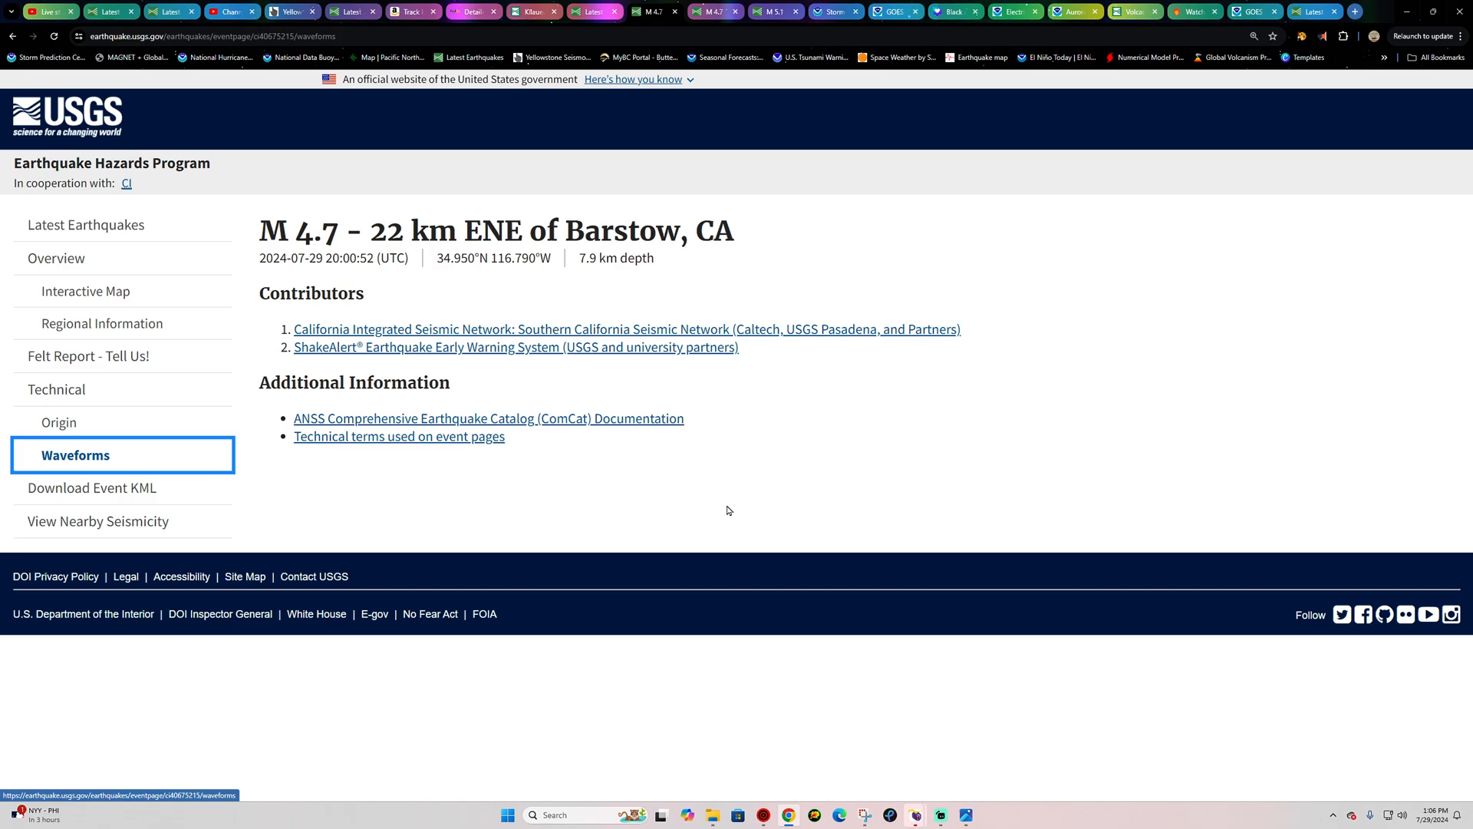
pyautogui.click(60, 422)
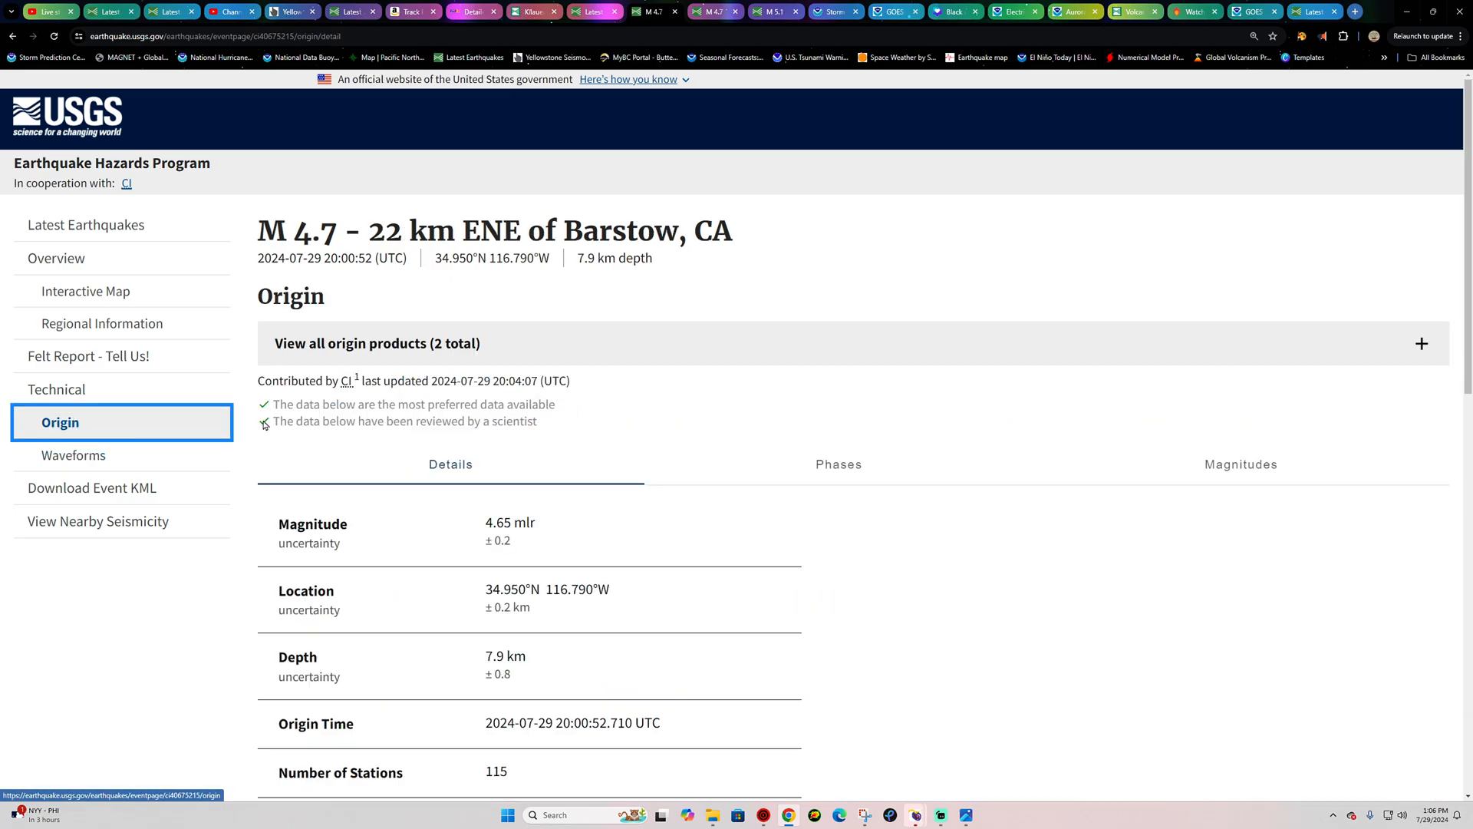
pyautogui.click(1240, 464)
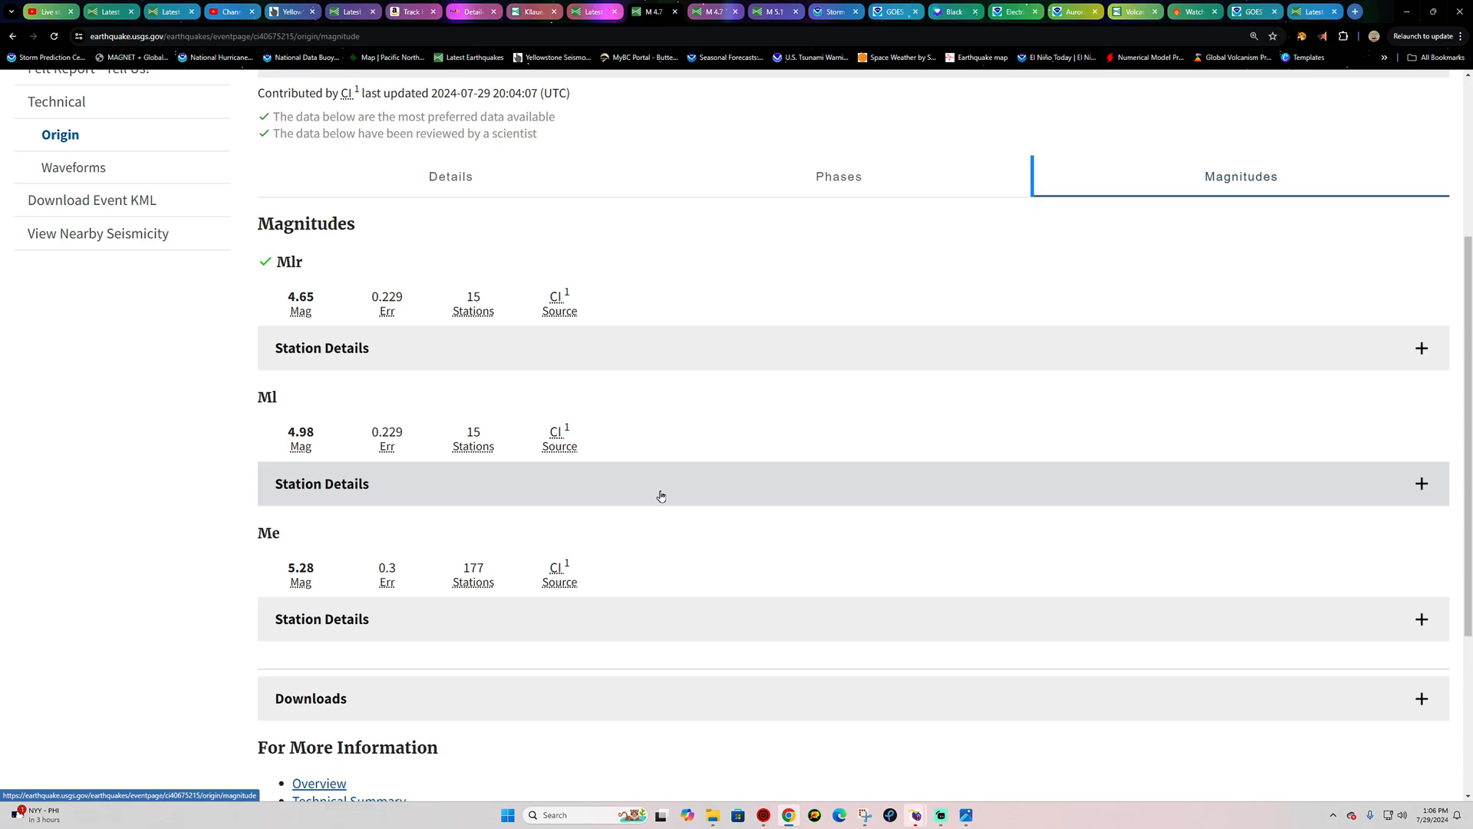
# - Expand the Mlr station details and scroll through the per-station magnitude readings
pyautogui.click(1420, 482)
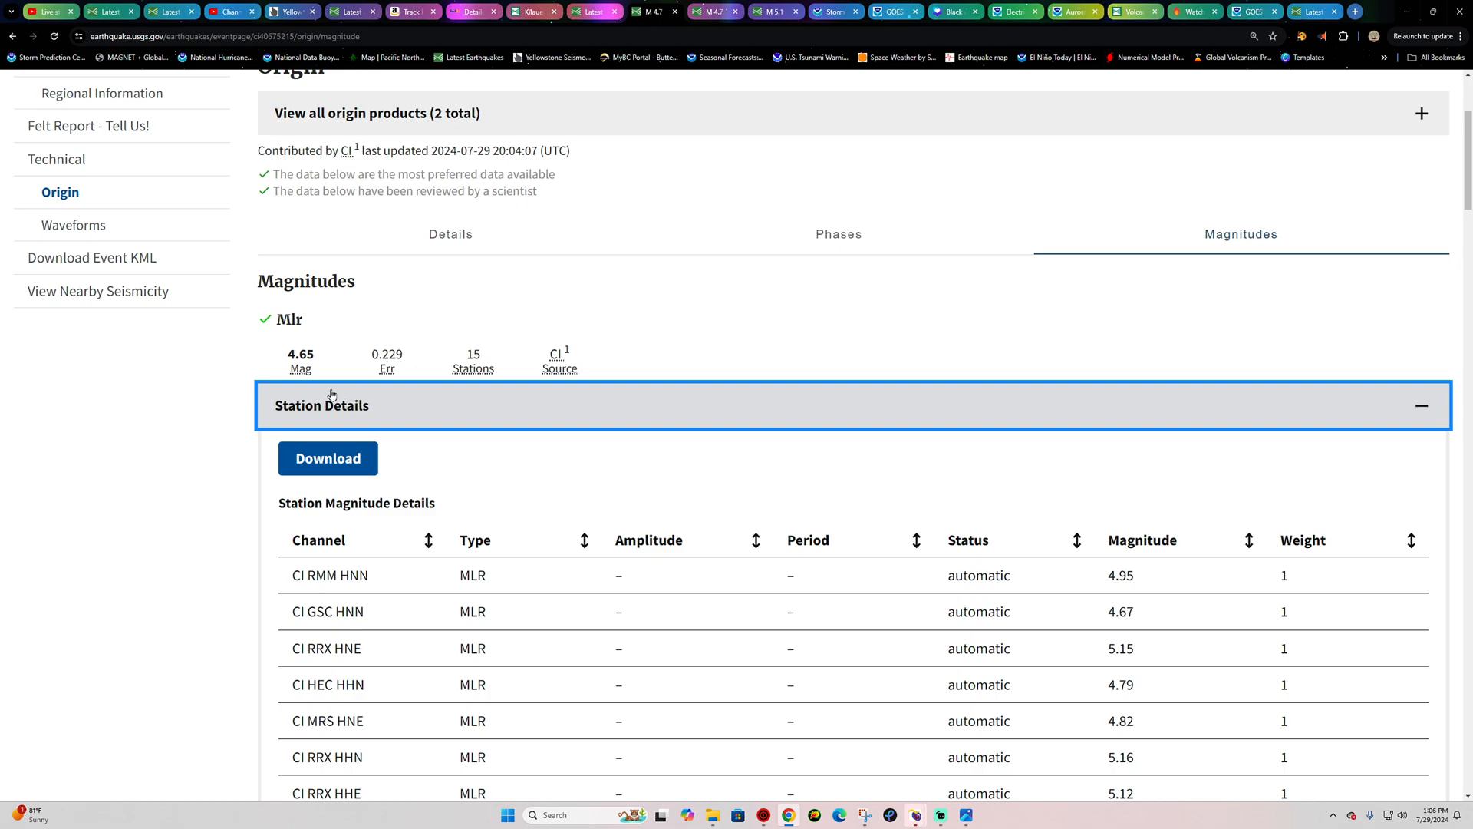
pyautogui.scroll(-3)
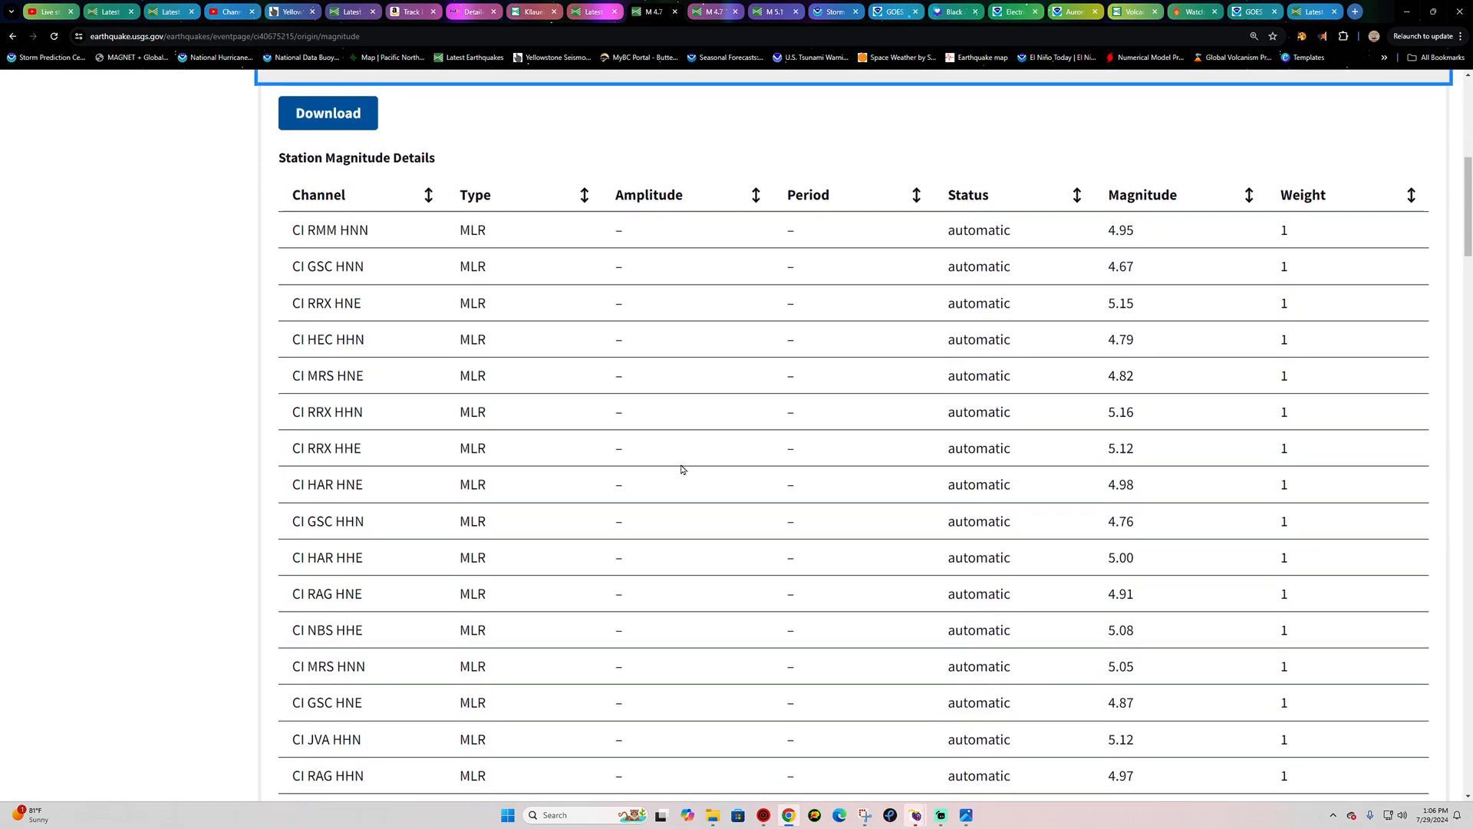
pyautogui.scroll(-3)
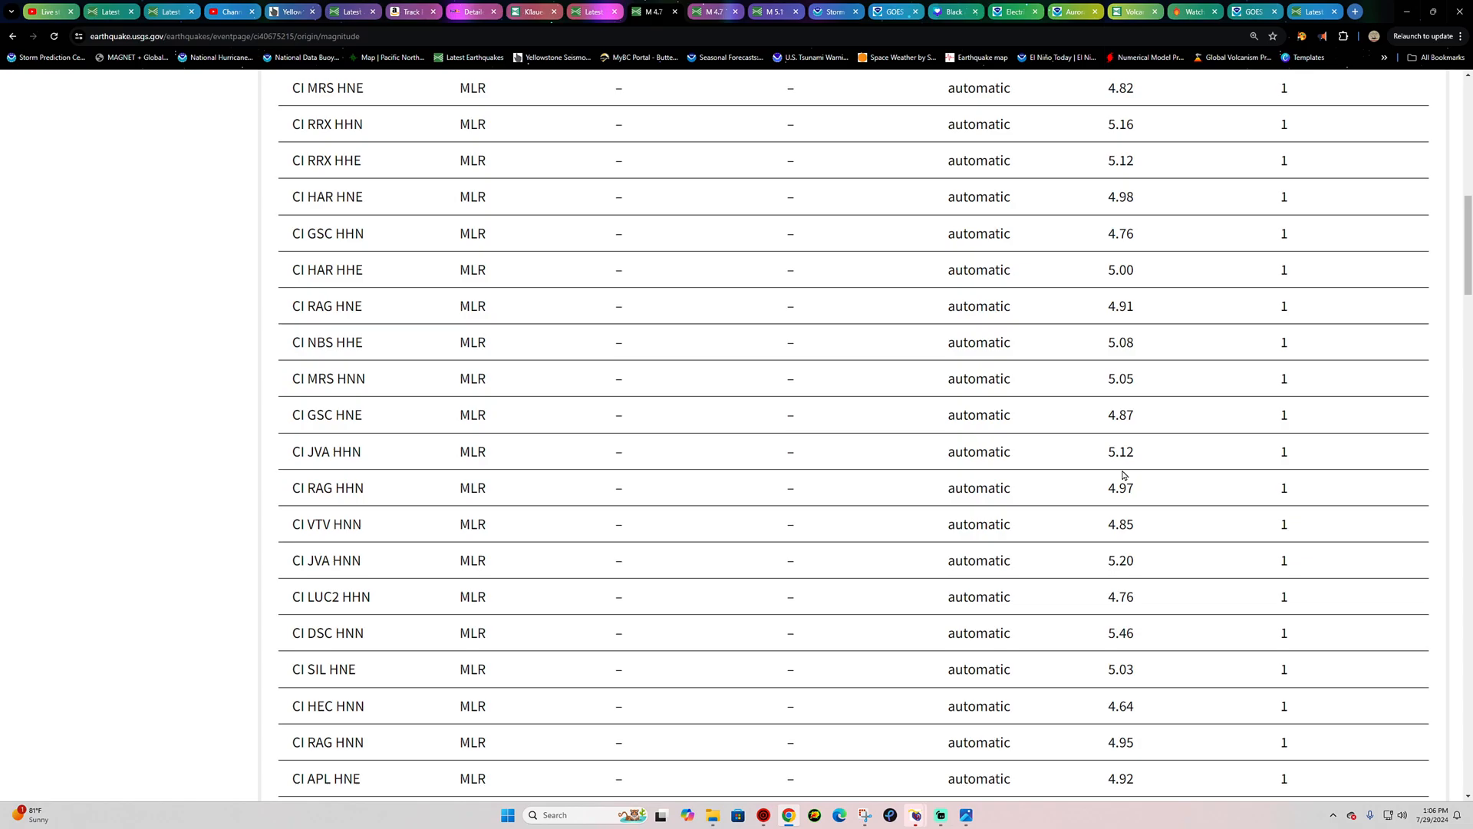
pyautogui.scroll(-3)
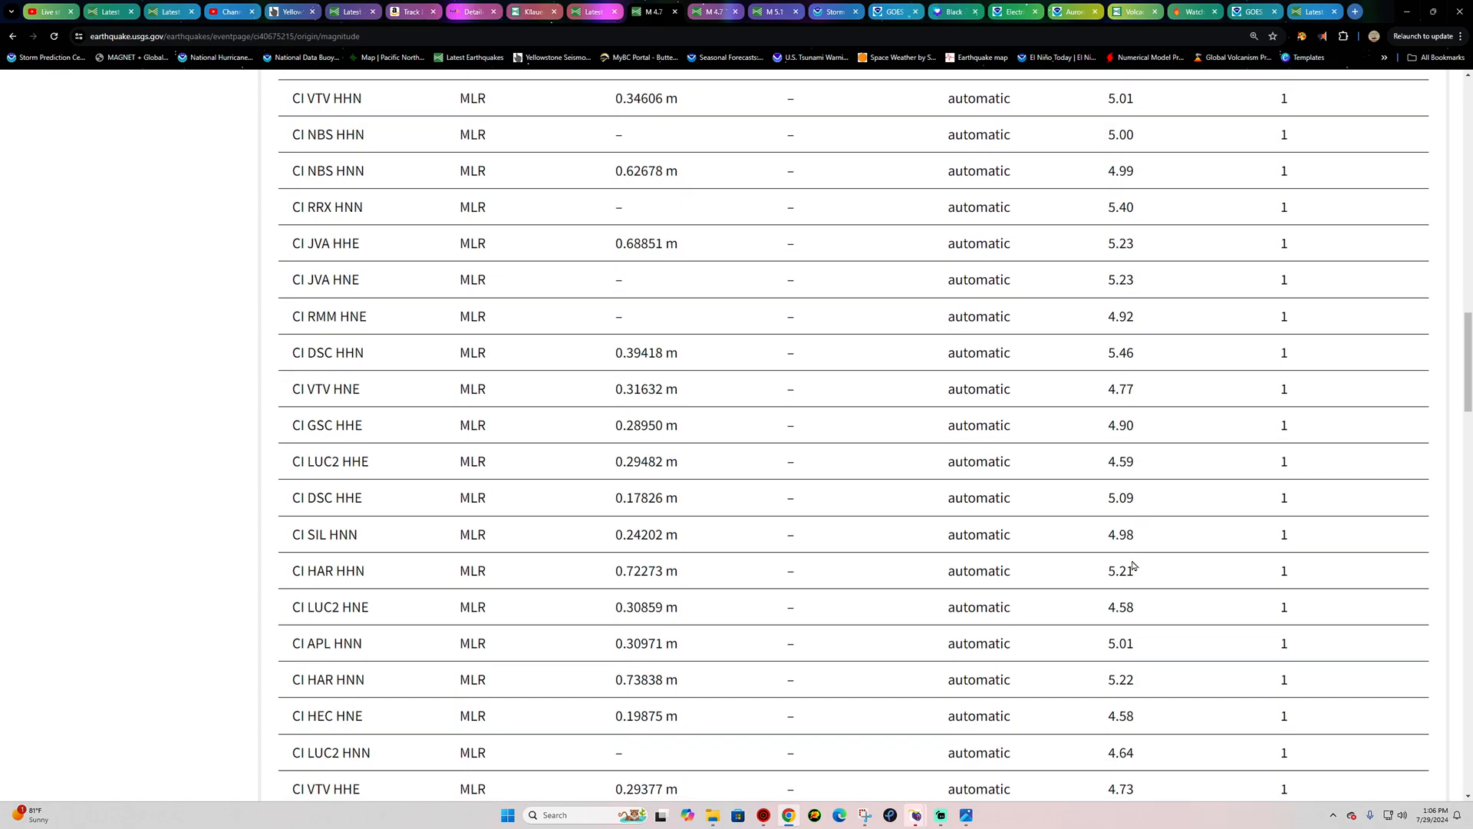
pyautogui.scroll(-3)
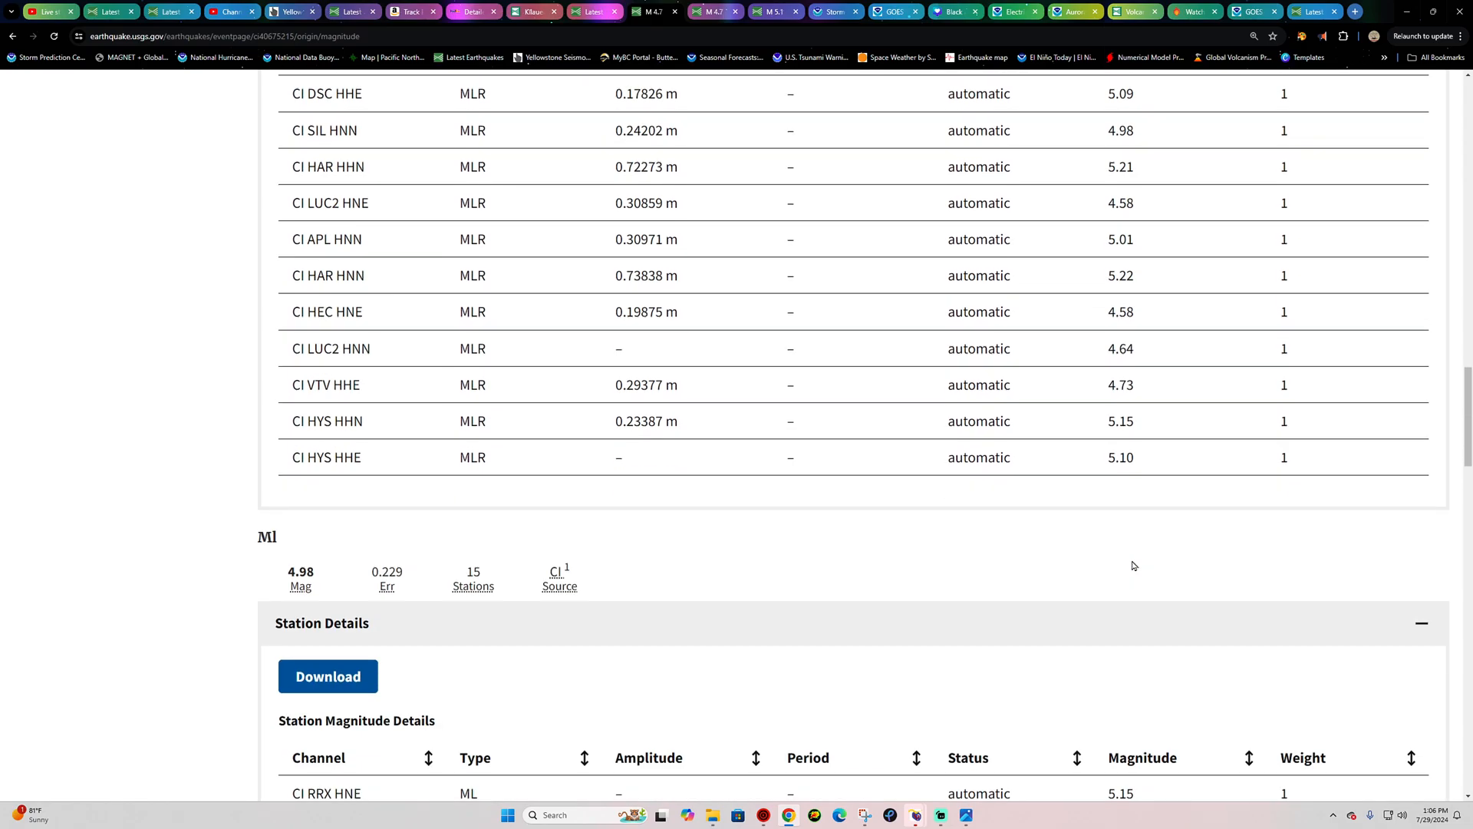
pyautogui.scroll(-3)
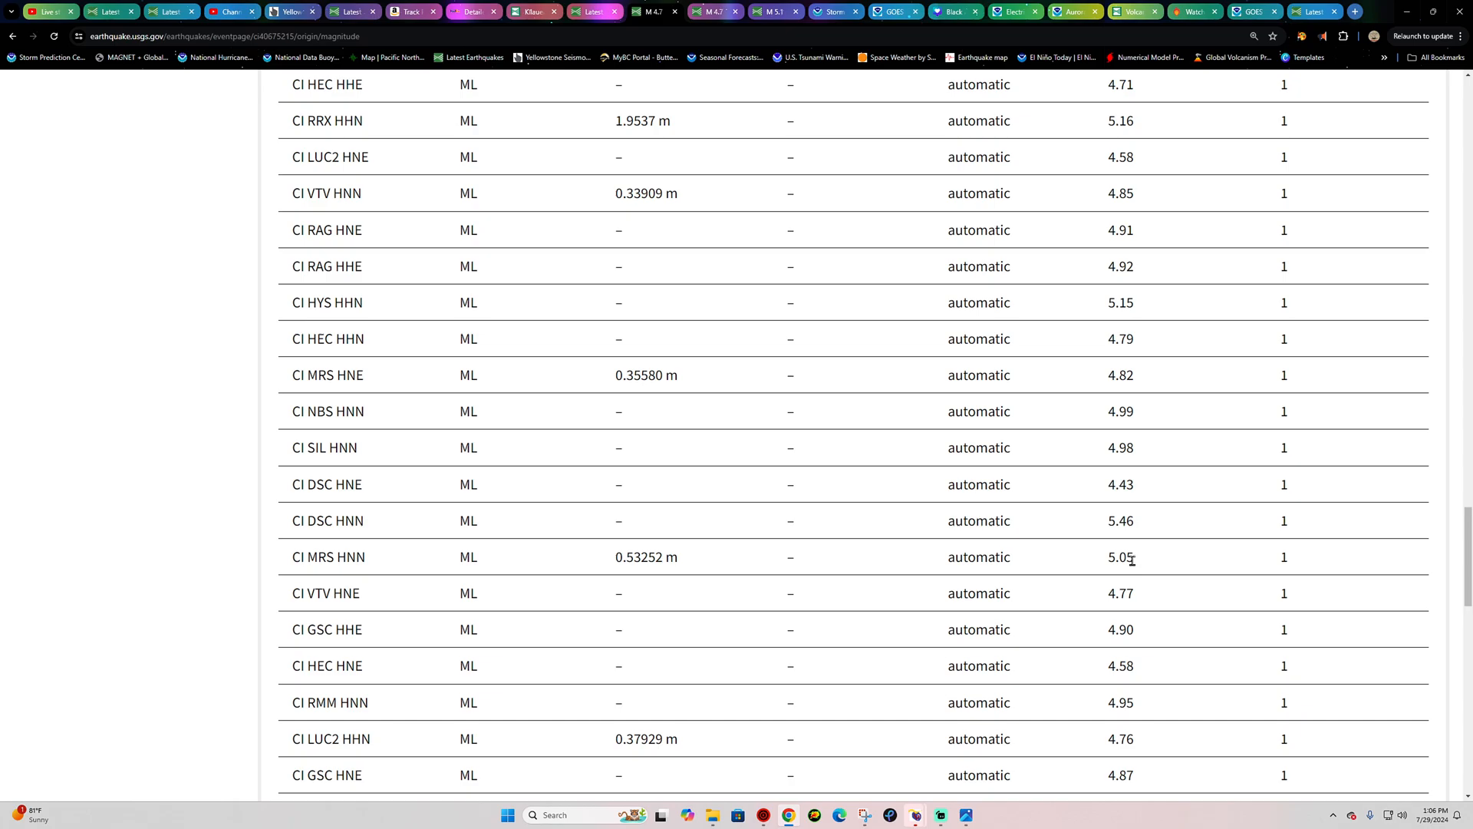
pyautogui.moveTo(479, 67)
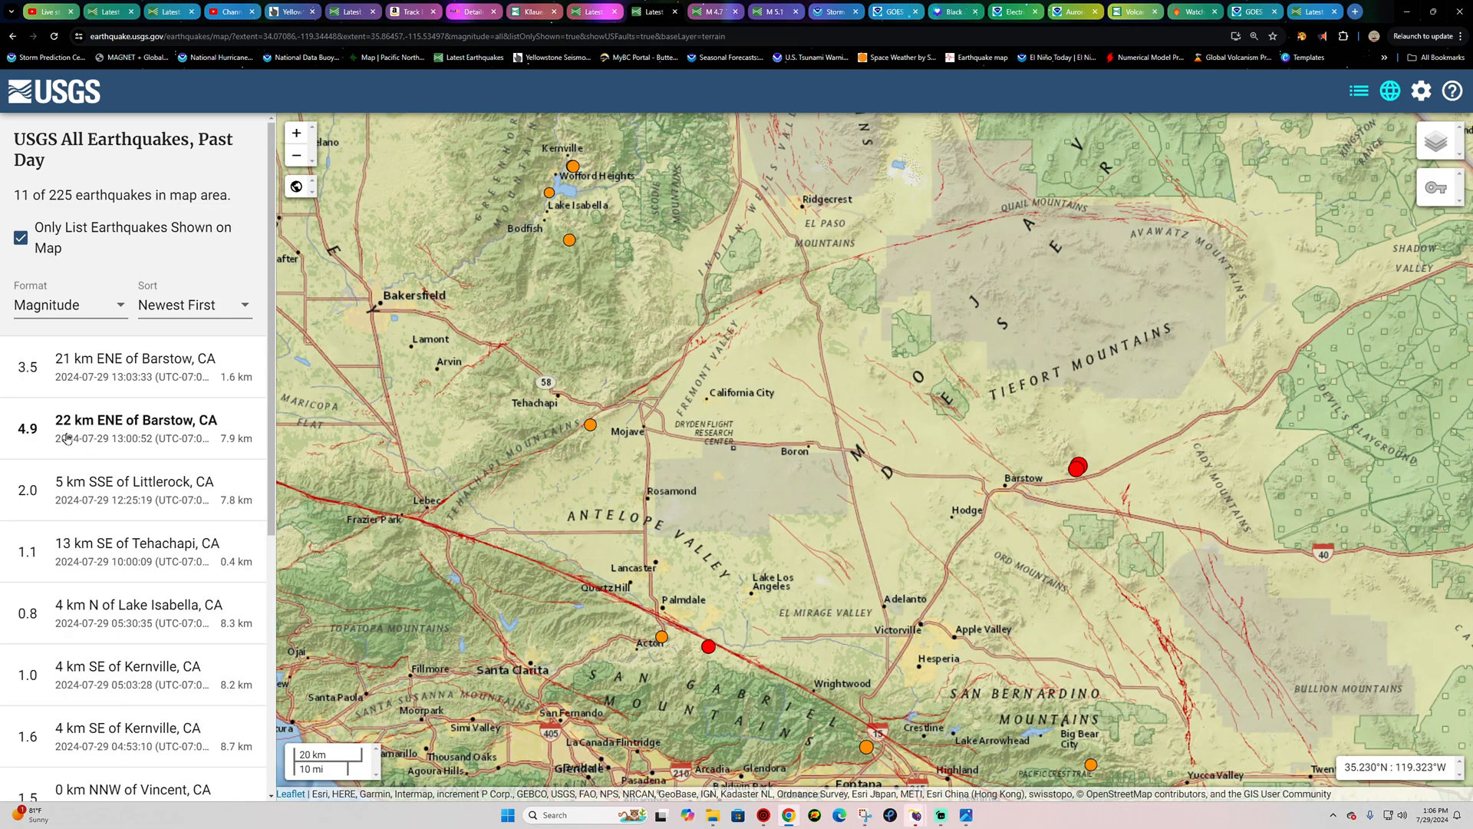
pyautogui.moveTo(1134, 454)
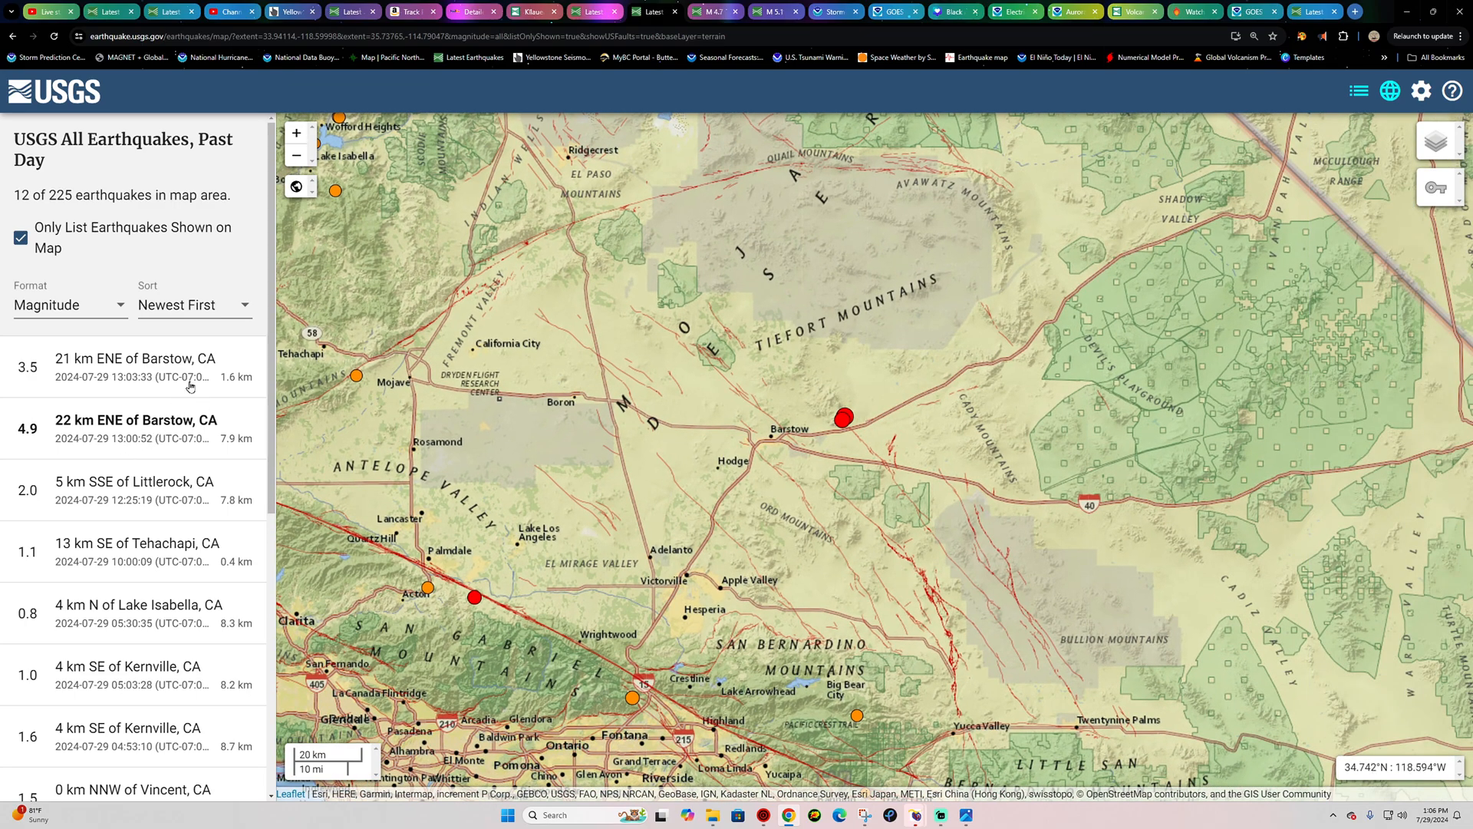
# - Select the M 3.5 entry beside the now-M 4.9 Barstow quake in the past-day list
pyautogui.click(136, 367)
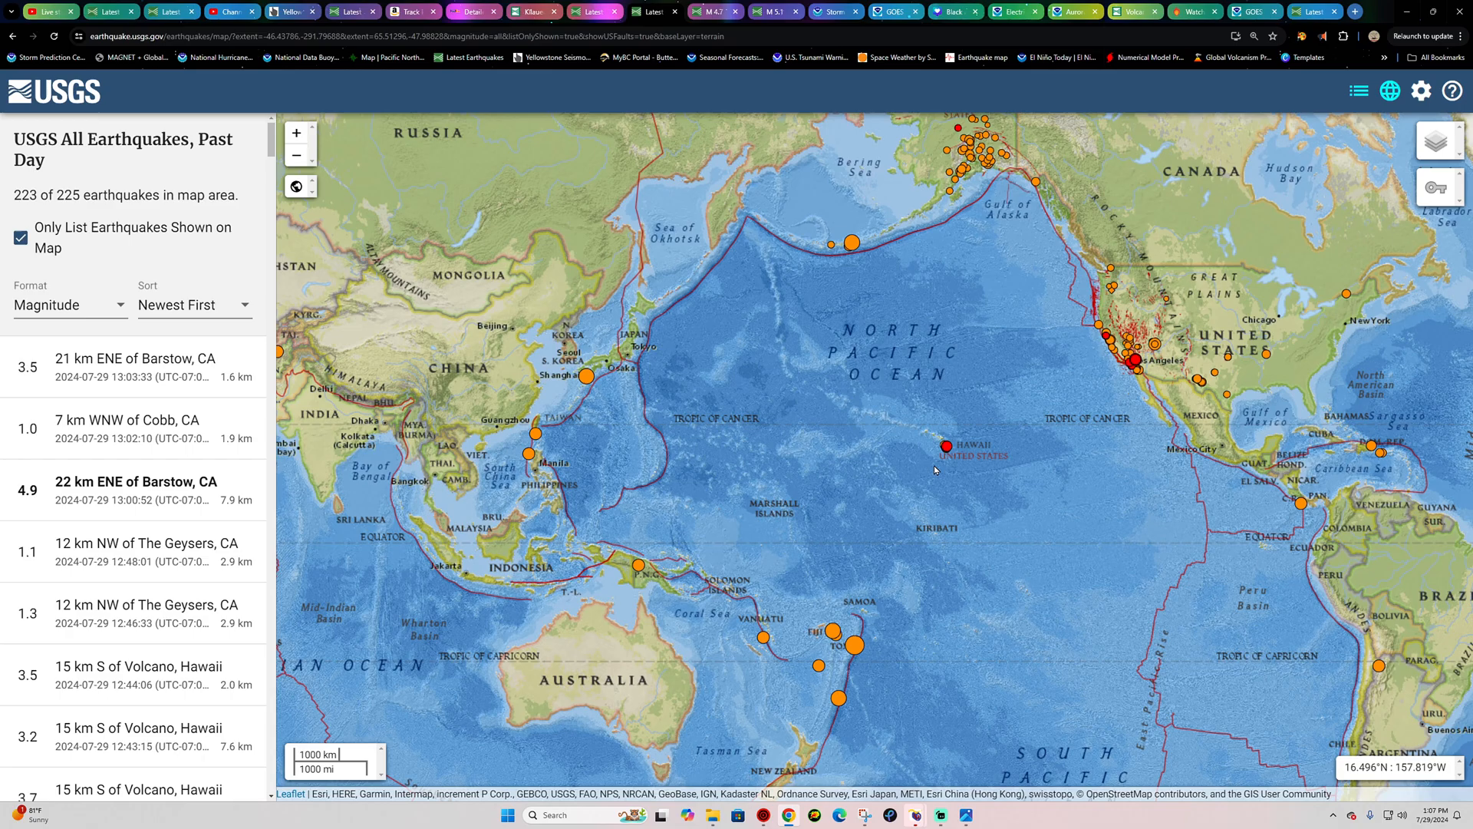
pyautogui.moveTo(986, 436)
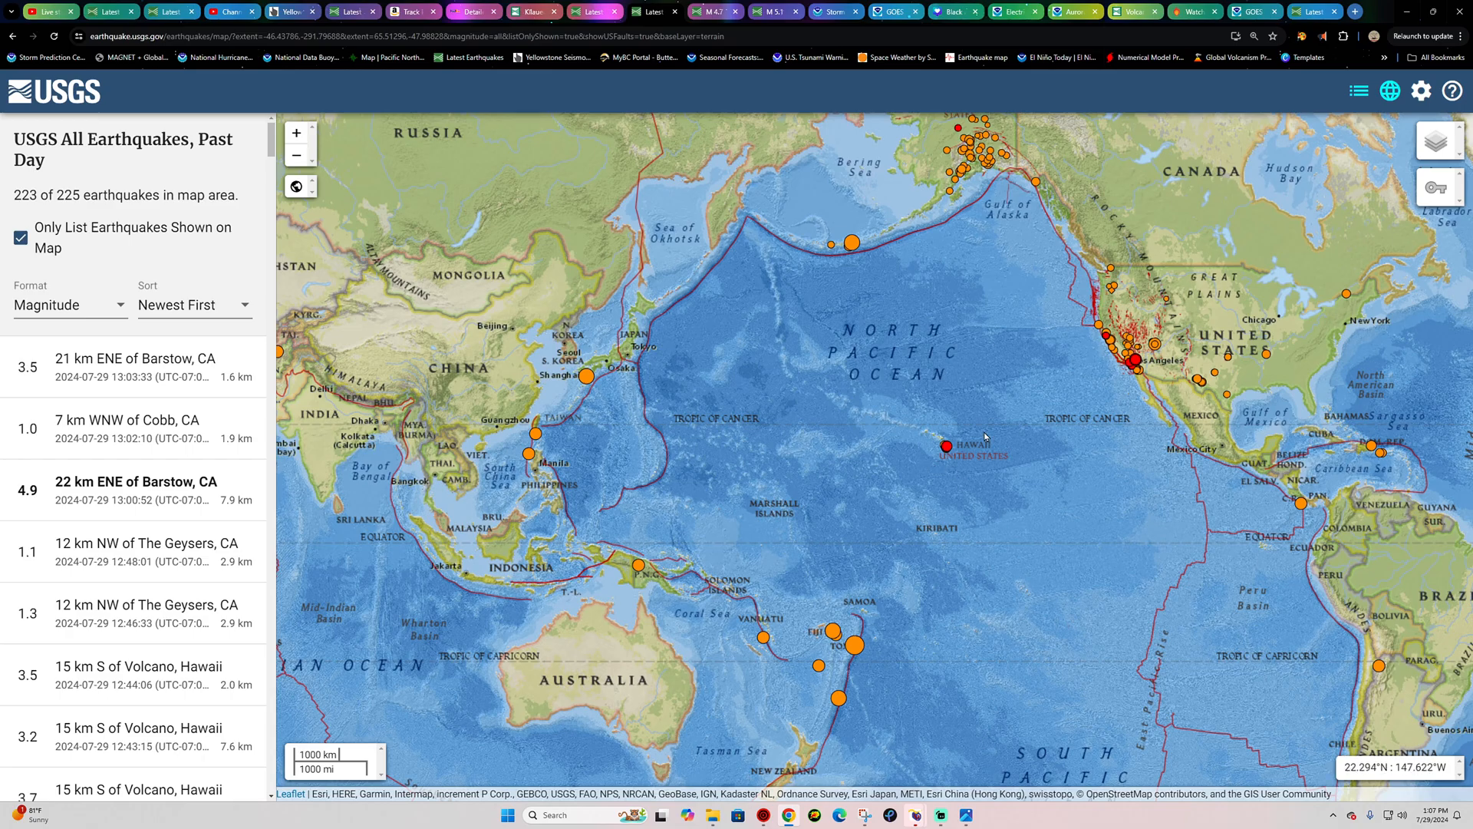